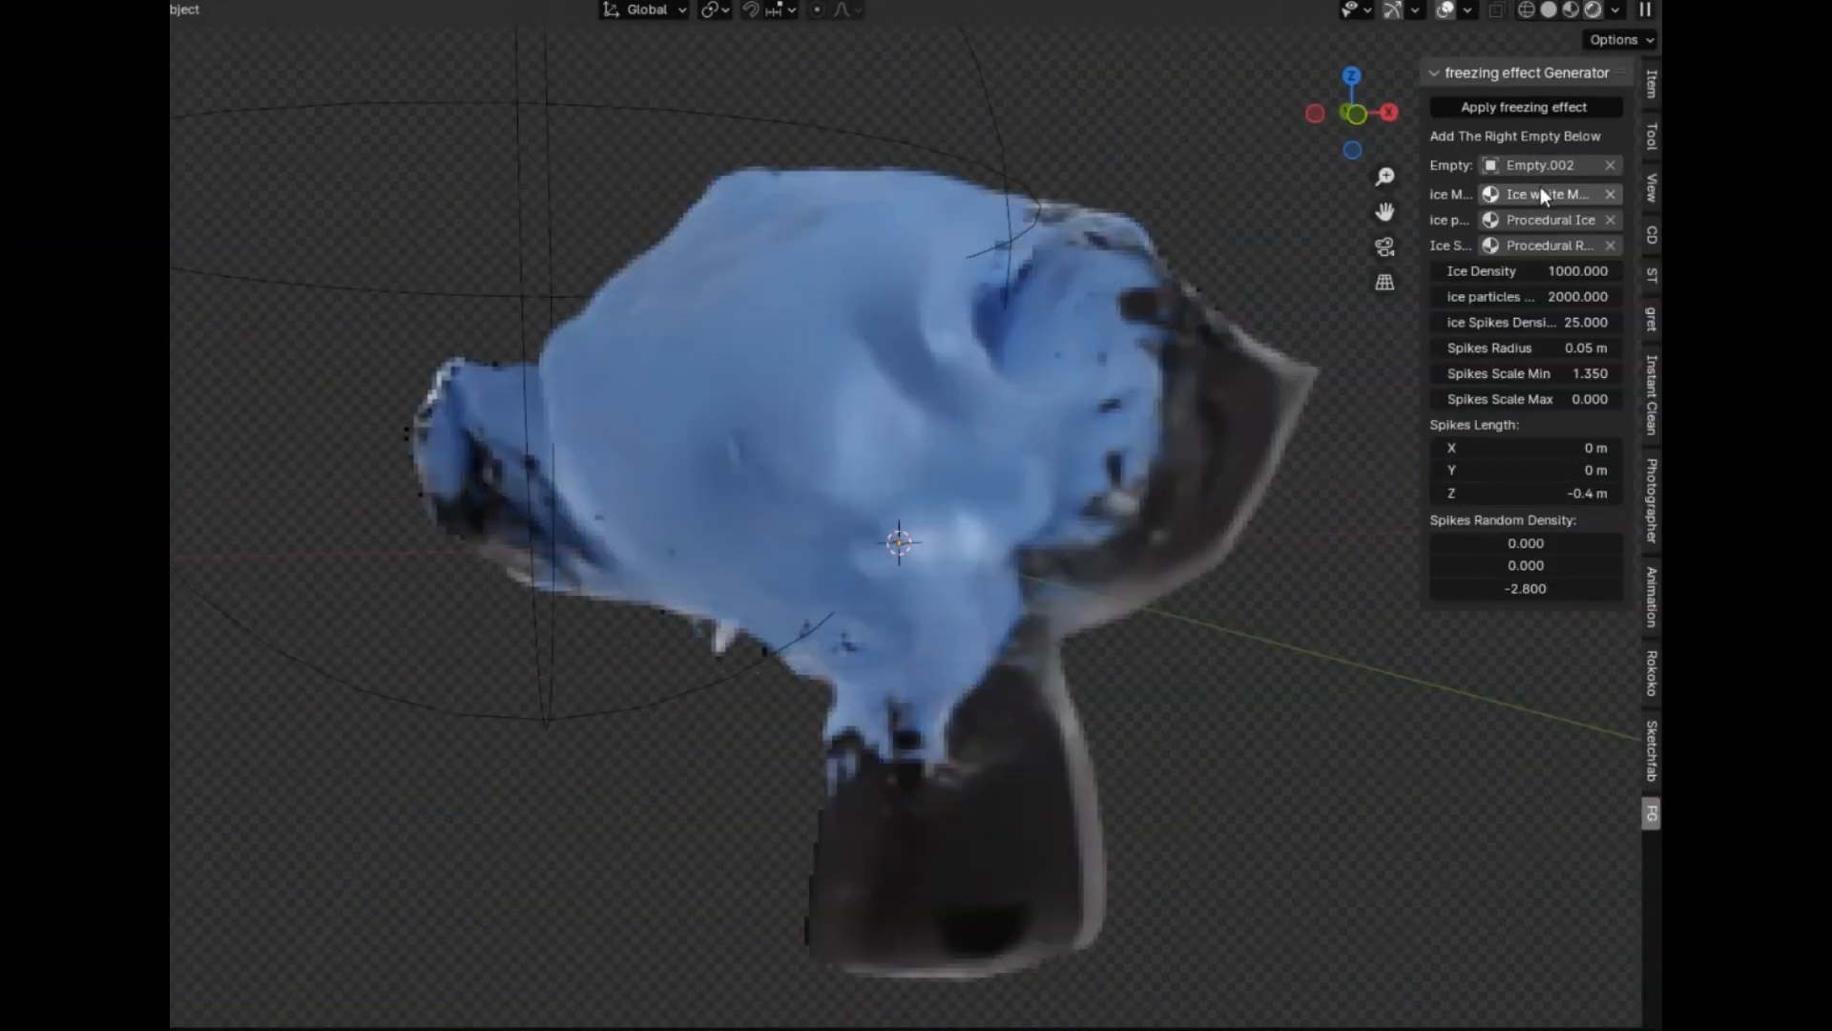
# Set the ice material to Procedural Sugar and apply the freezing effect to the monkey head.
pyautogui.click(1548, 195)
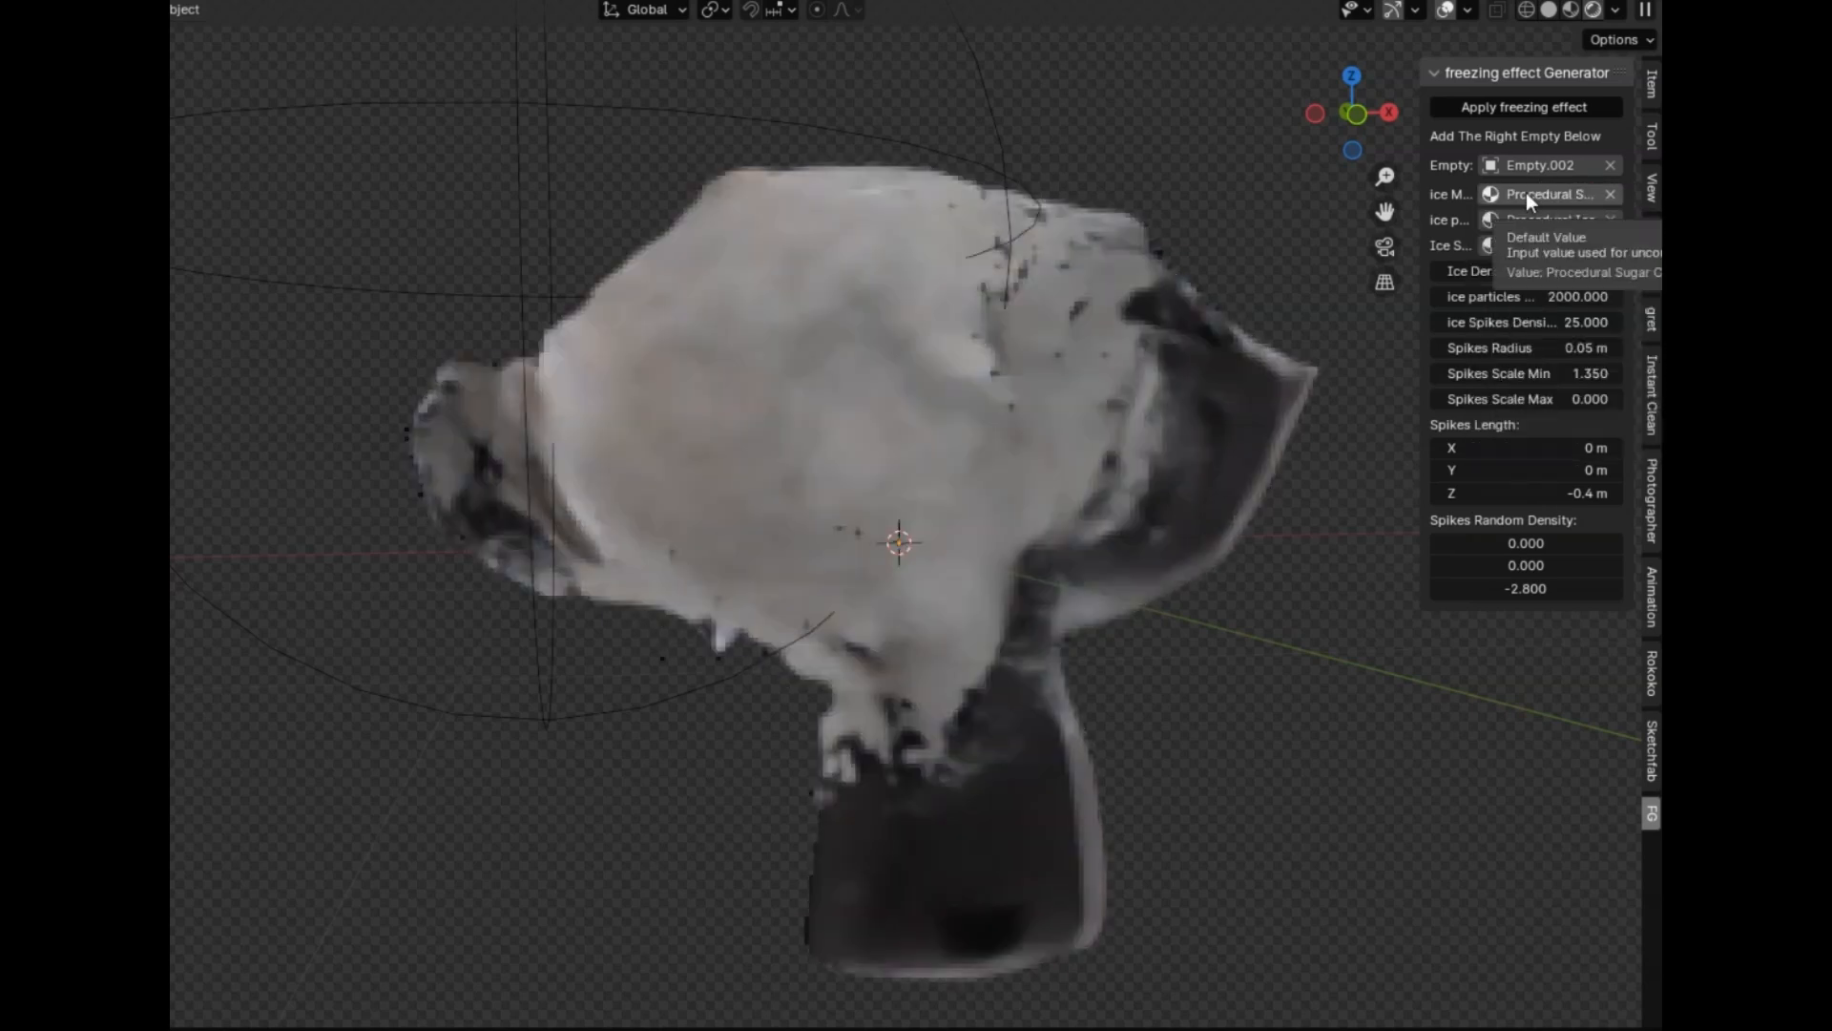
pyautogui.click(1542, 195)
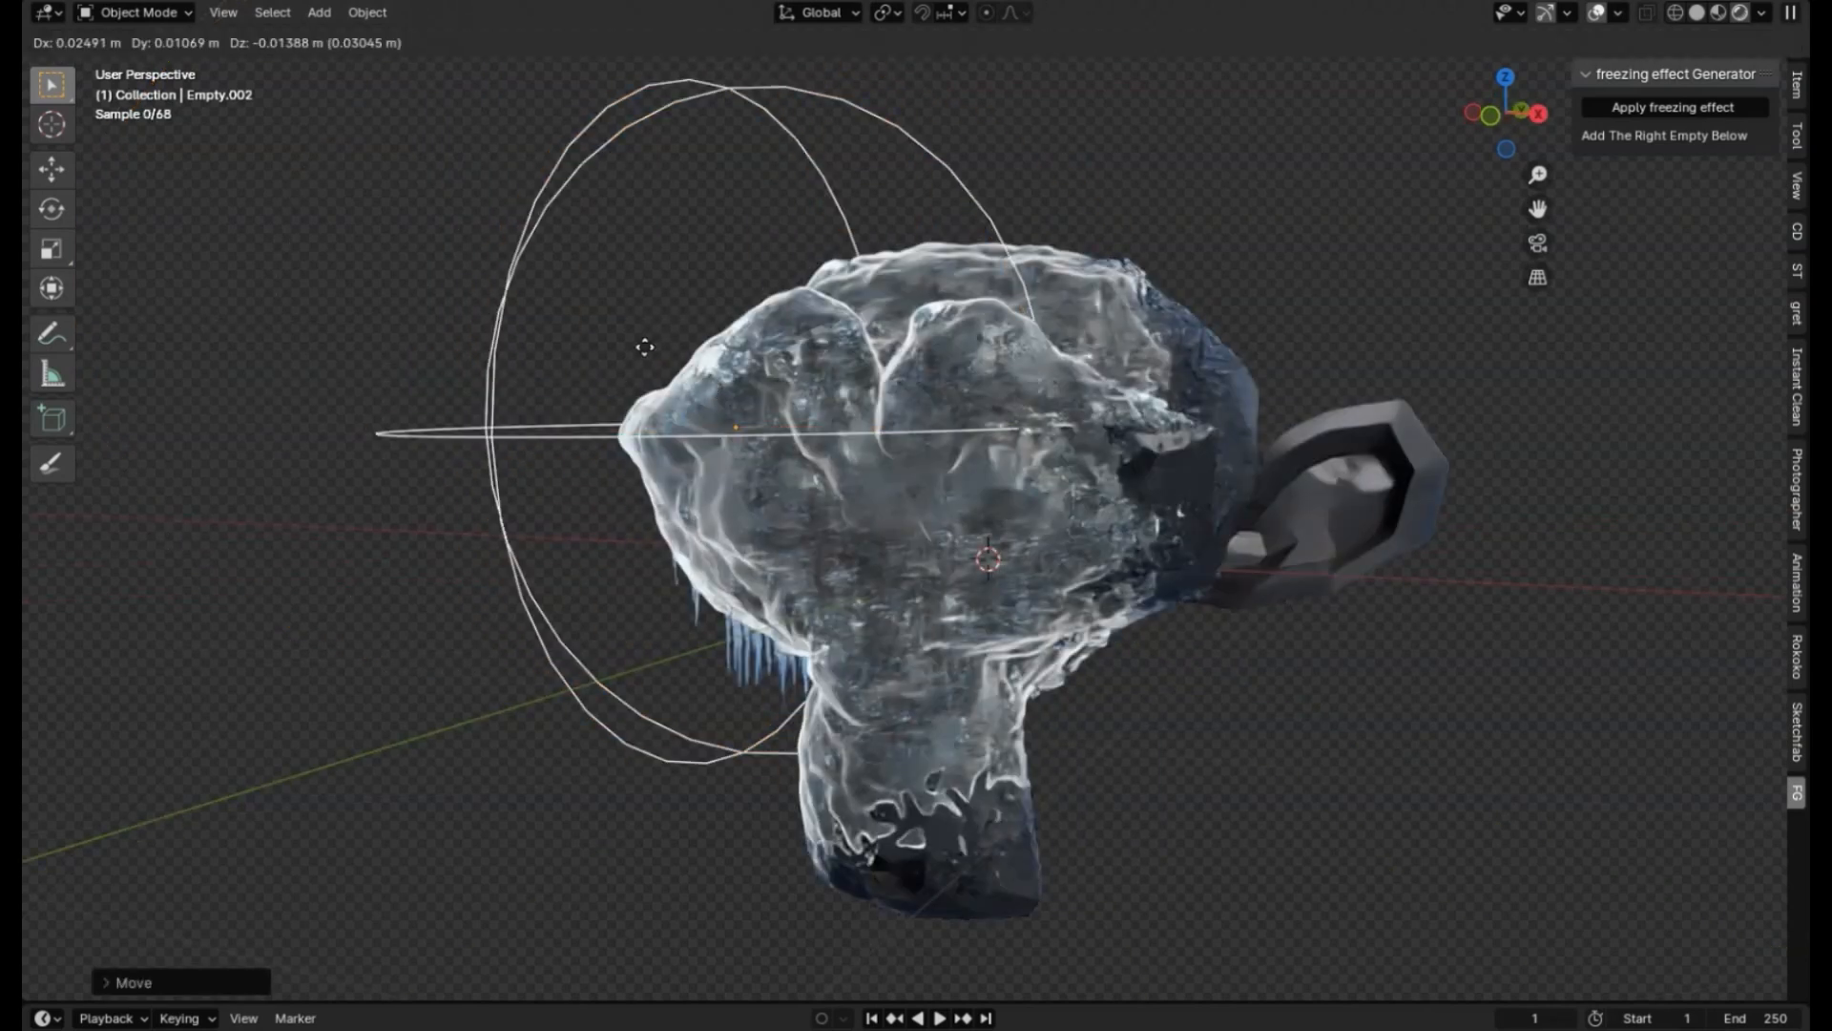
pyautogui.click(1674, 106)
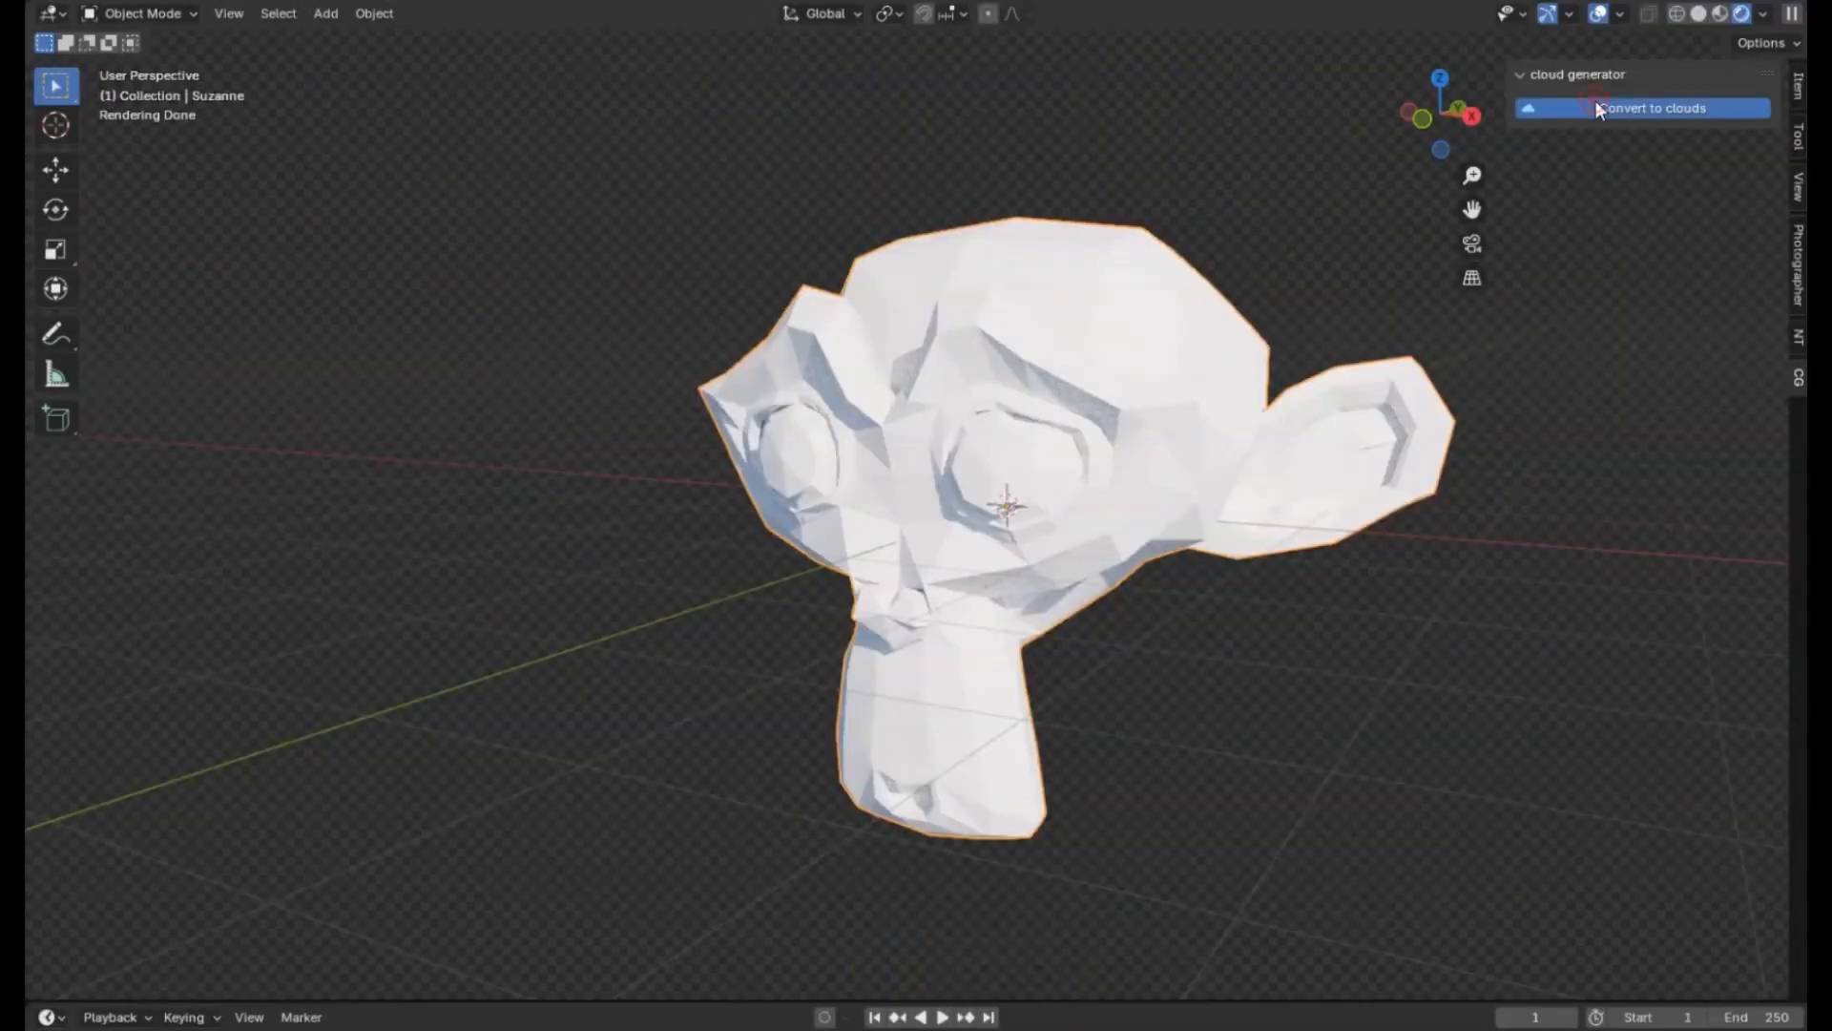
# Convert the selected Suzanne head into clouds with the cloud generator and duplicate it.
pyautogui.click(1642, 107)
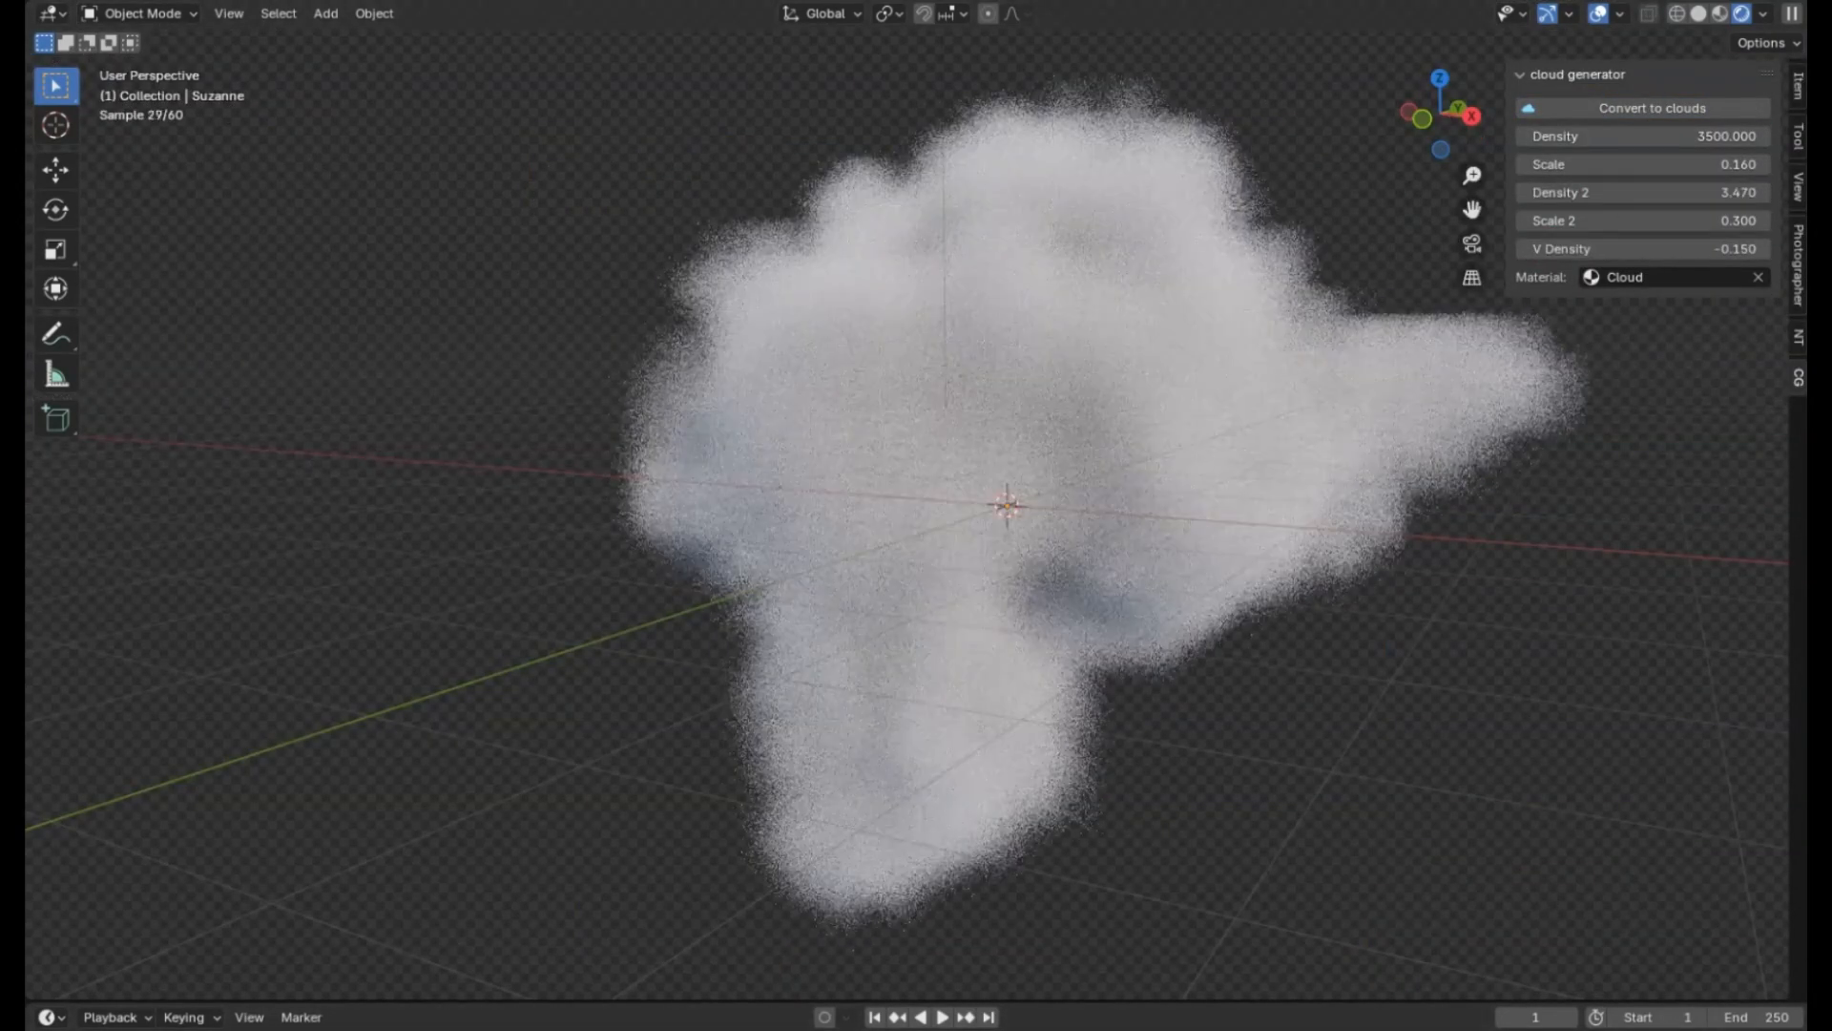
pyautogui.press('Shift+D')
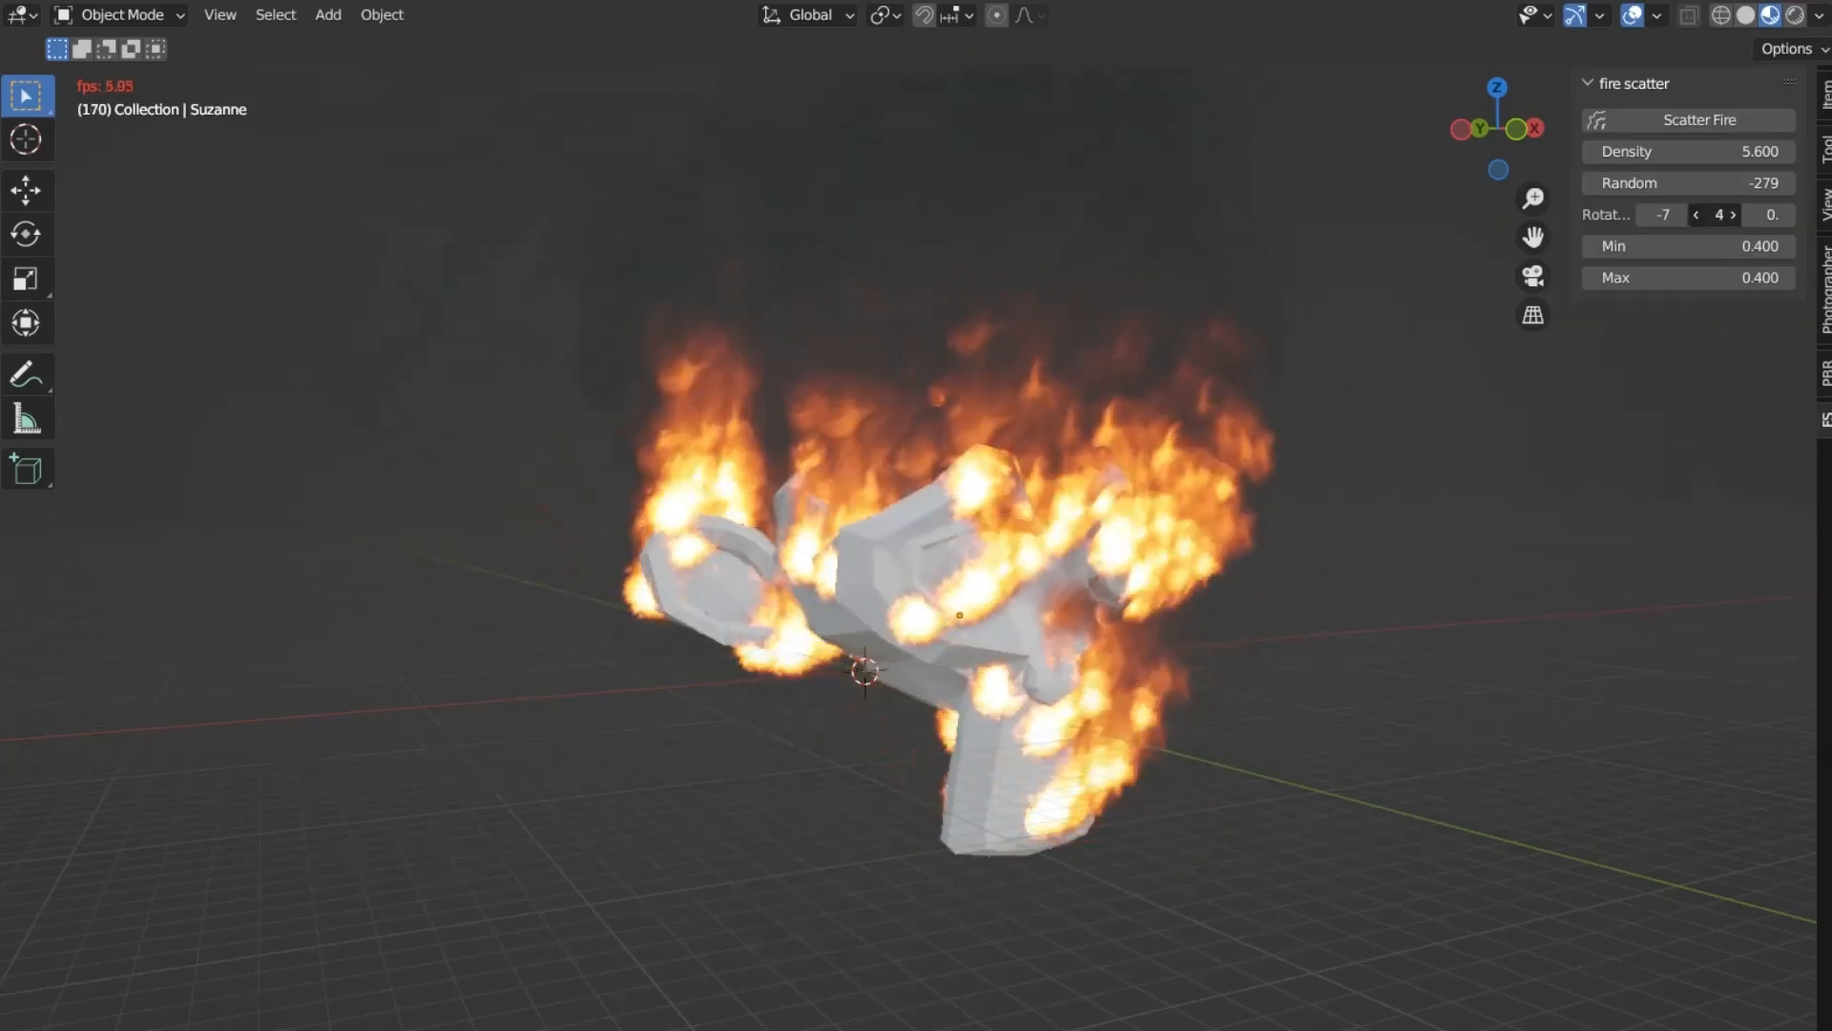
# Scatter fire over the monkey head and adjust density and color toward an orange blaze.
pyautogui.click(1758, 277)
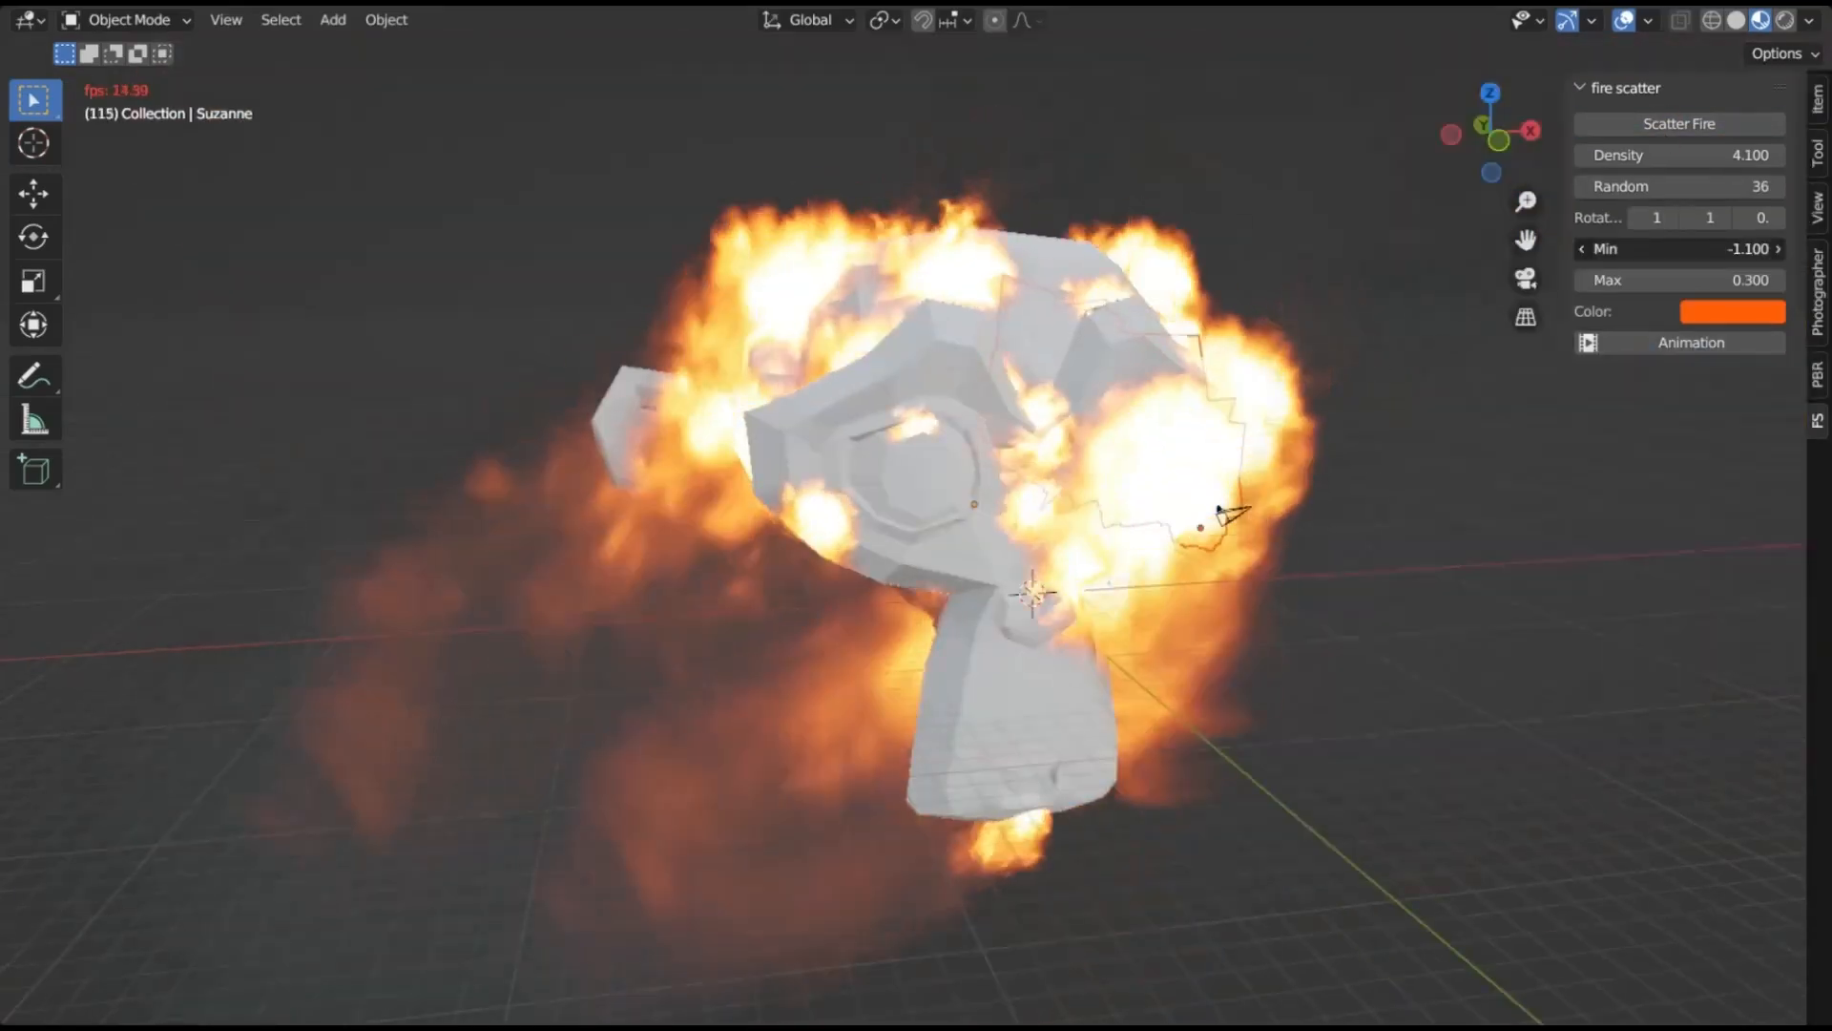
pyautogui.click(1733, 311)
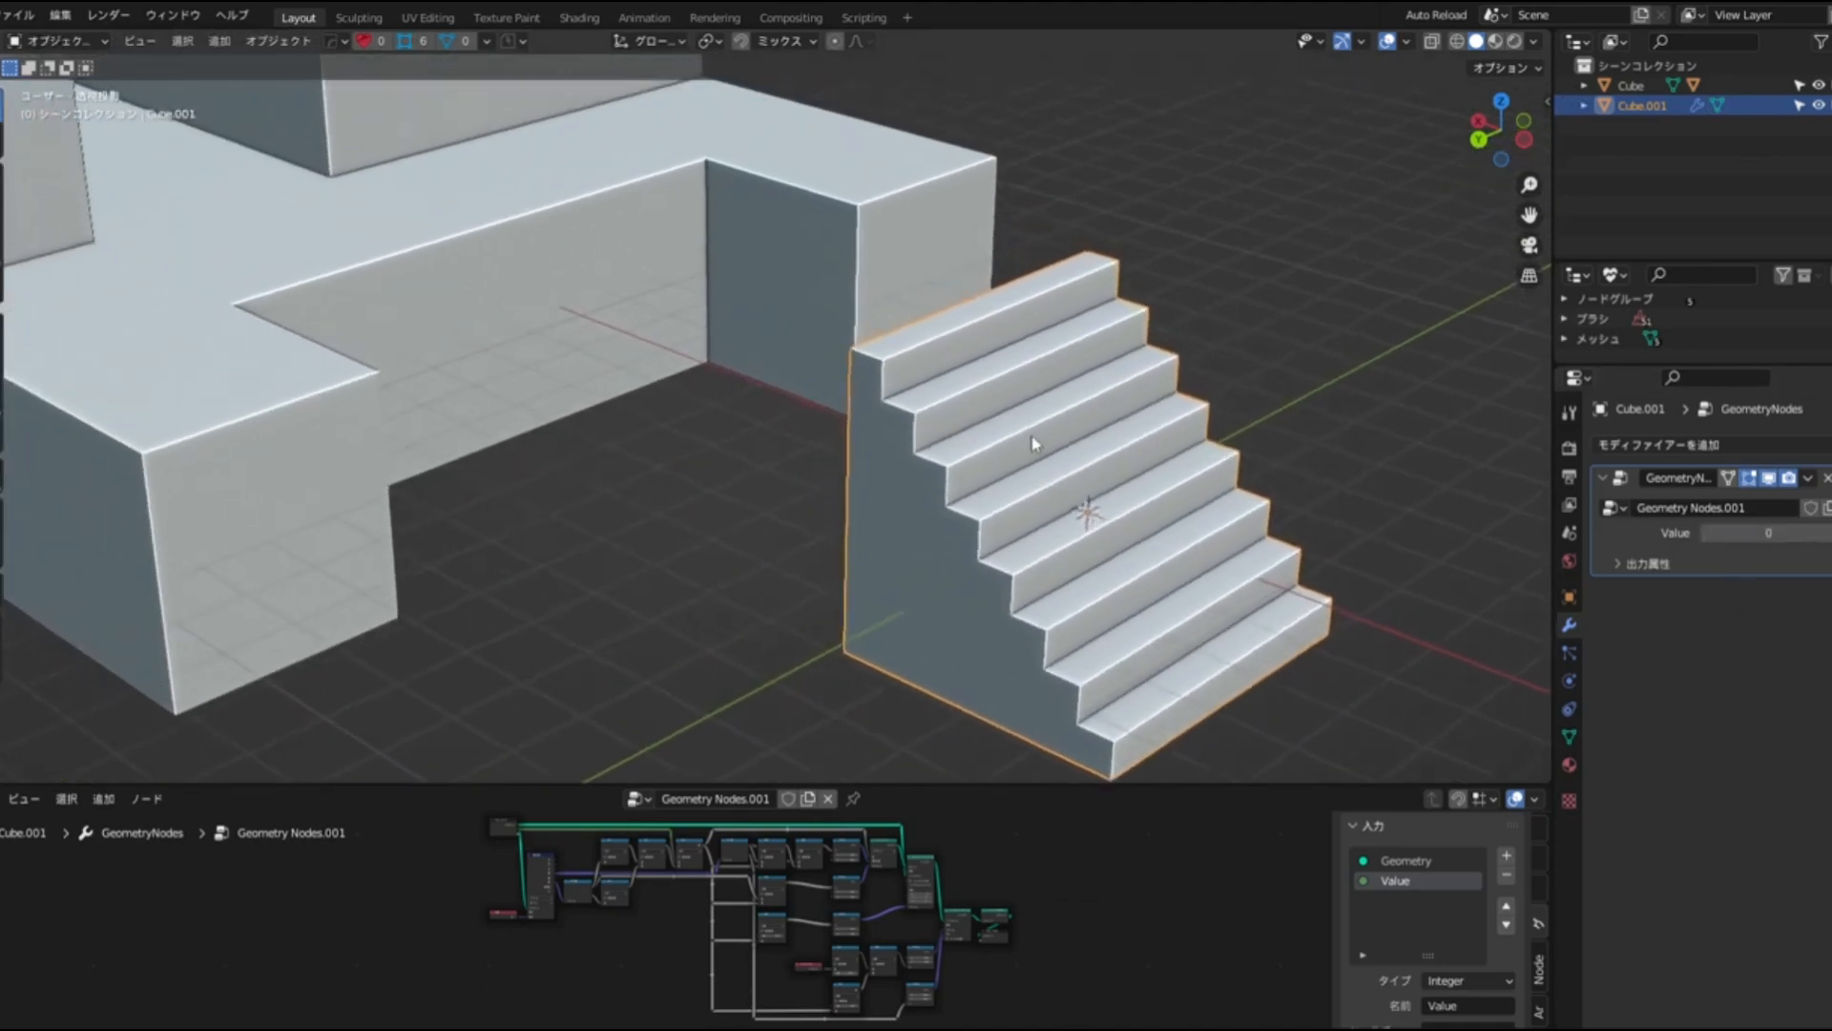
# Tweak the duplicated stair objects' vertices in Edit Mode so they fit the wall cut-outs.
pyautogui.press('Tab')
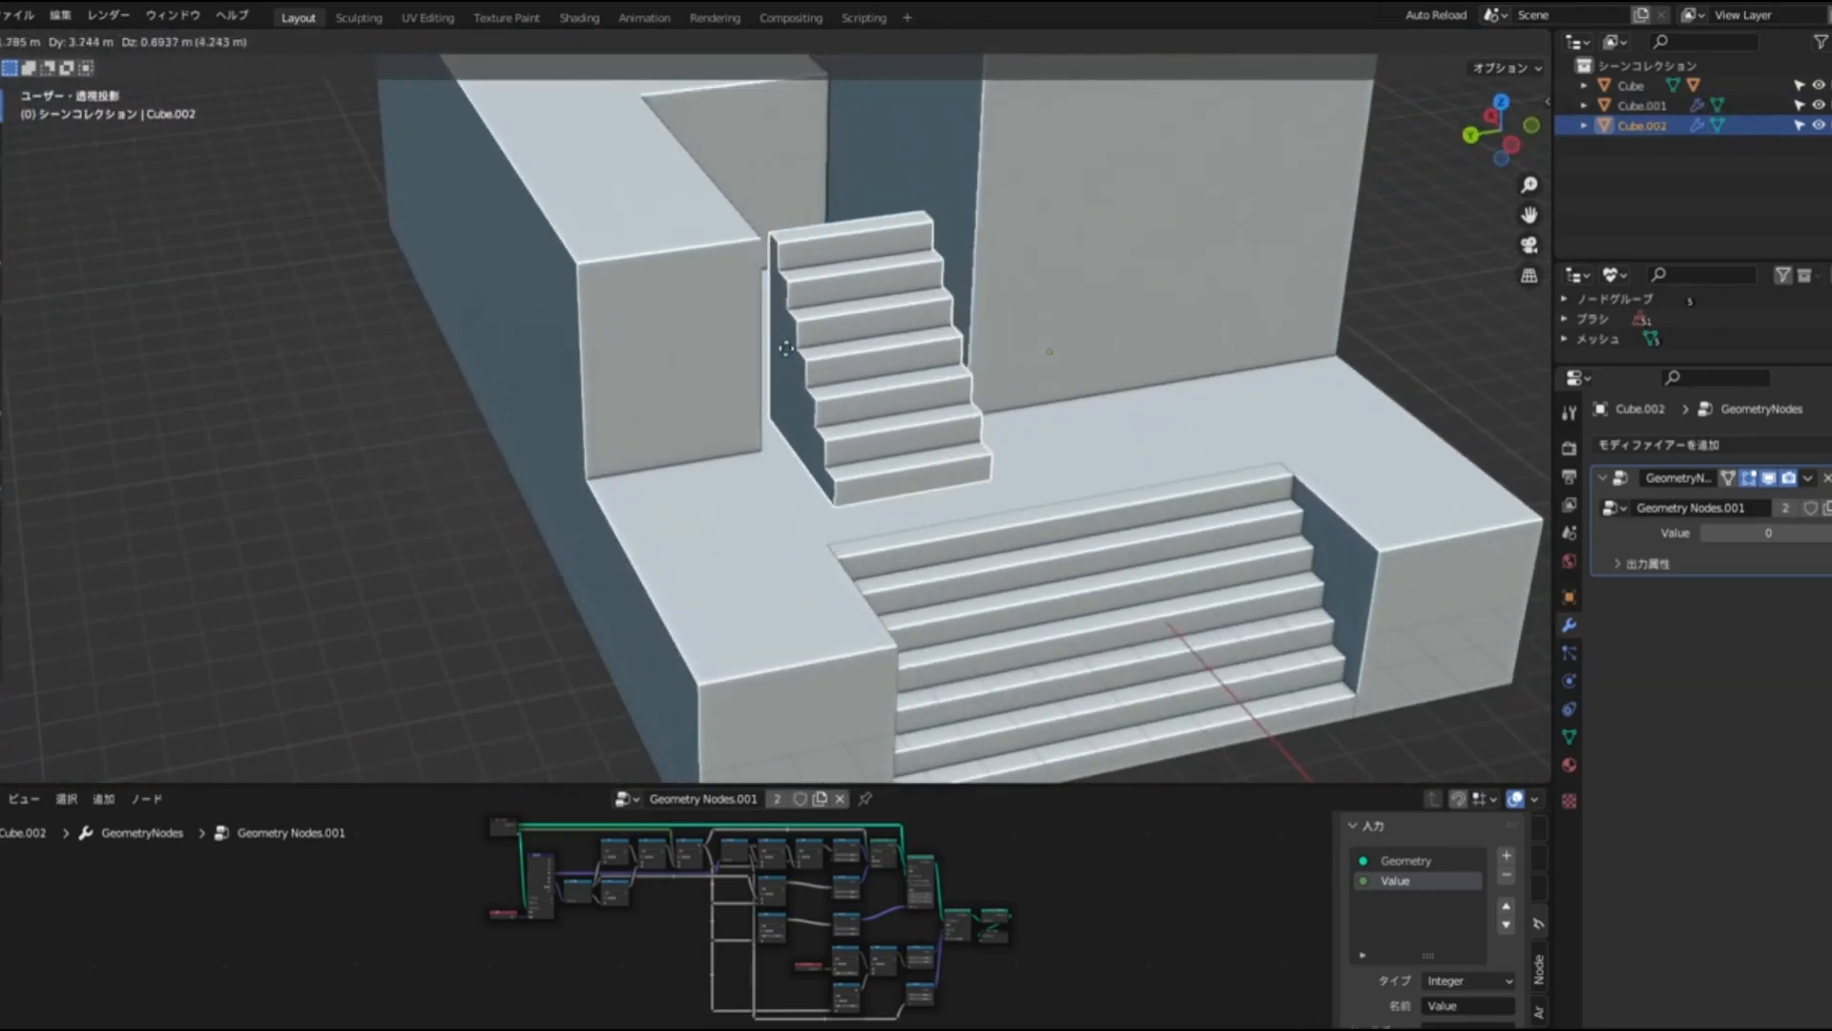
pyautogui.press('Tab')
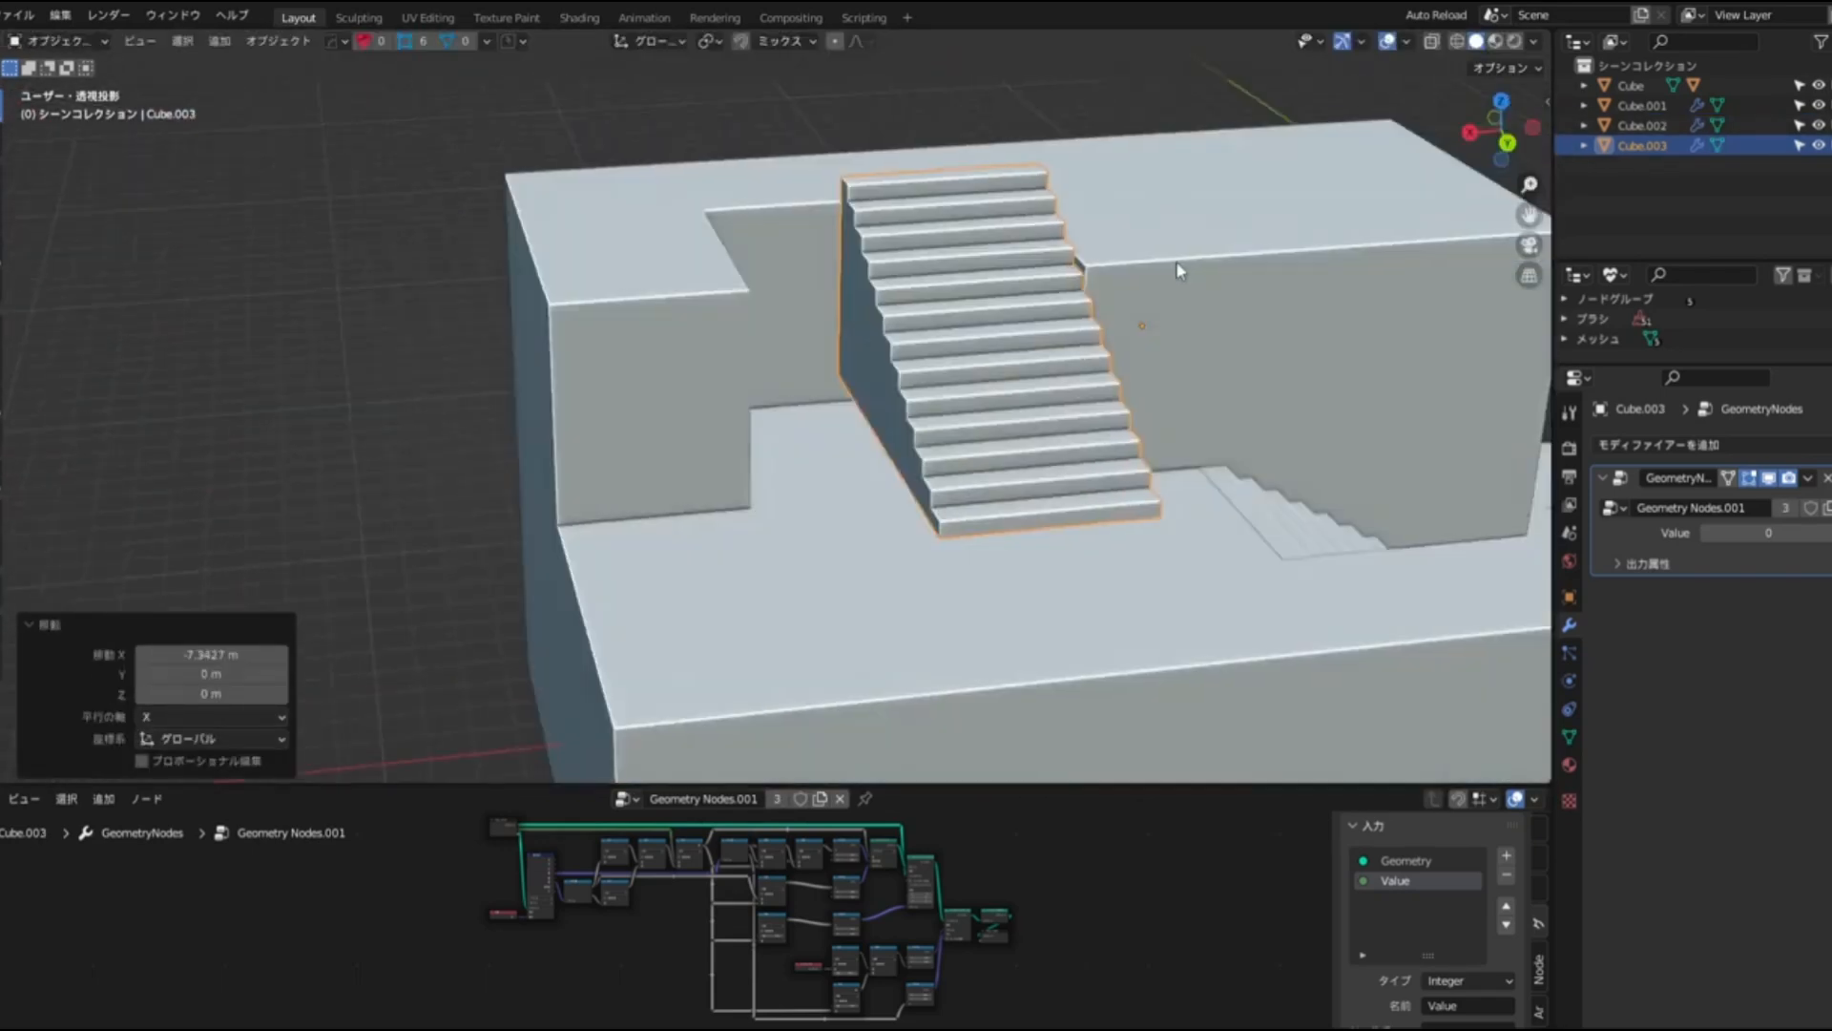
pyautogui.press('Tab')
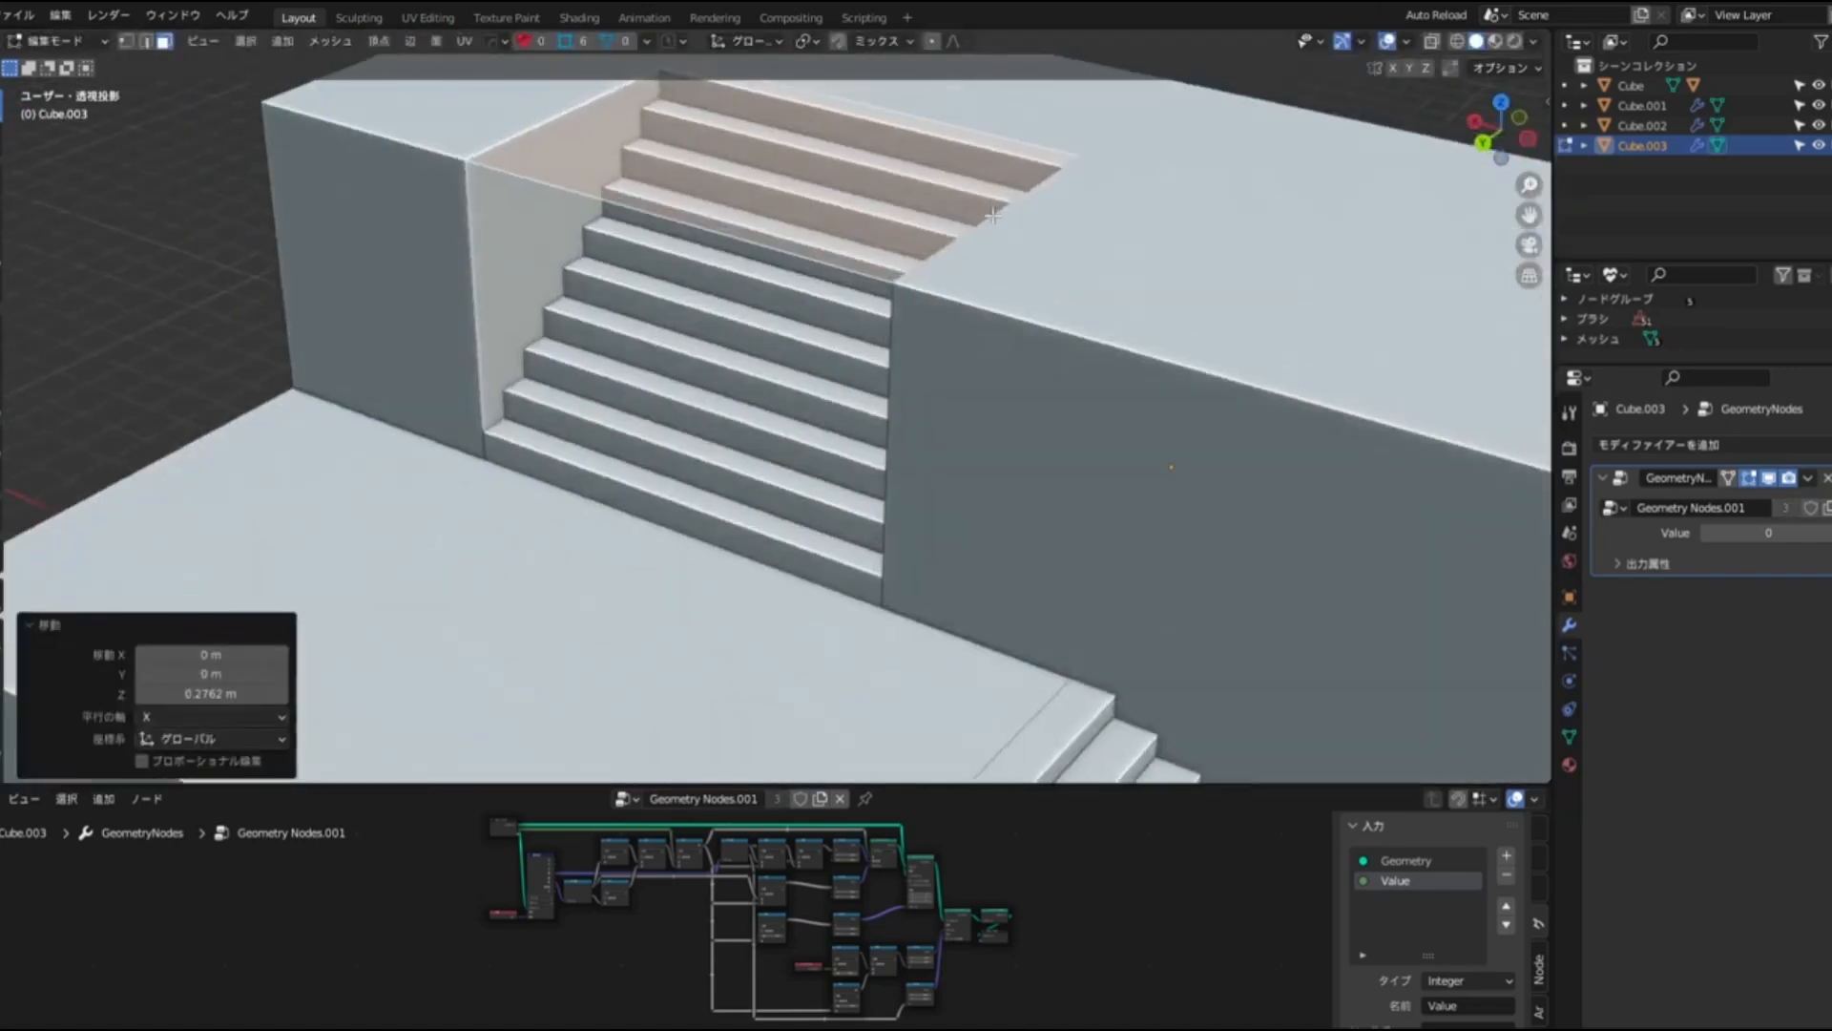
pyautogui.press('Tab')
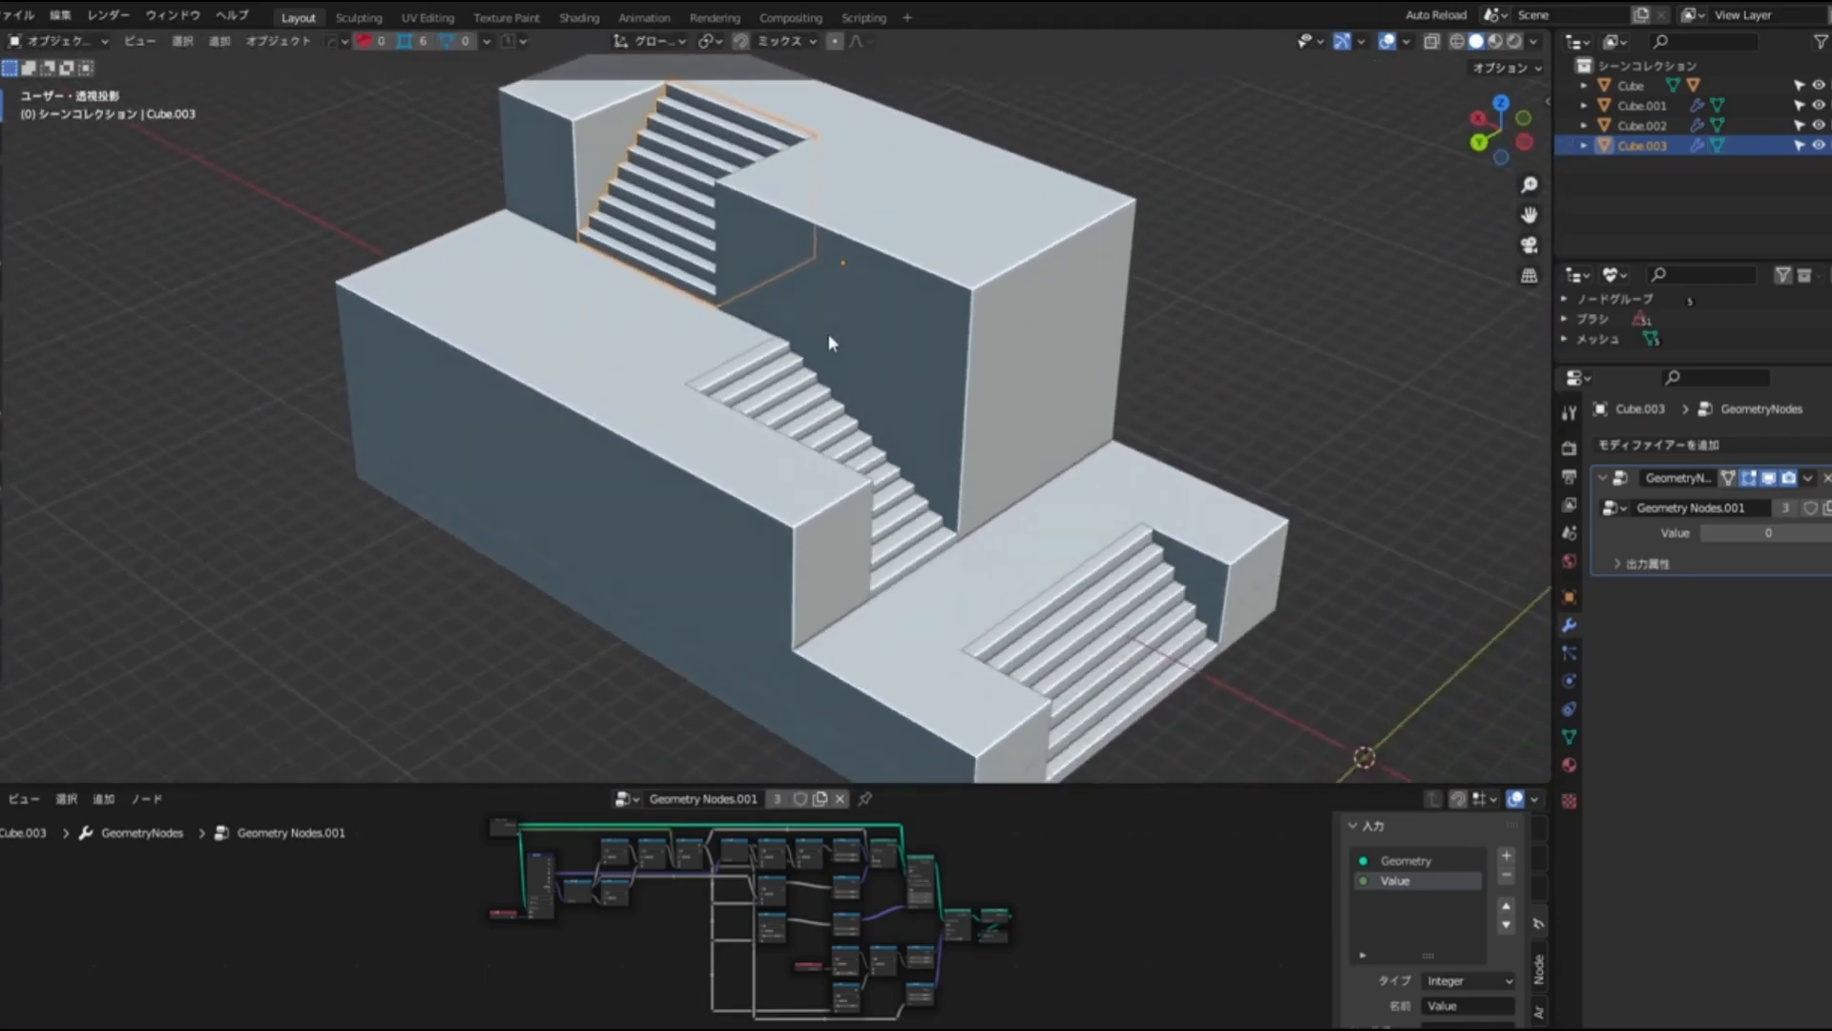
pyautogui.click(279, 40)
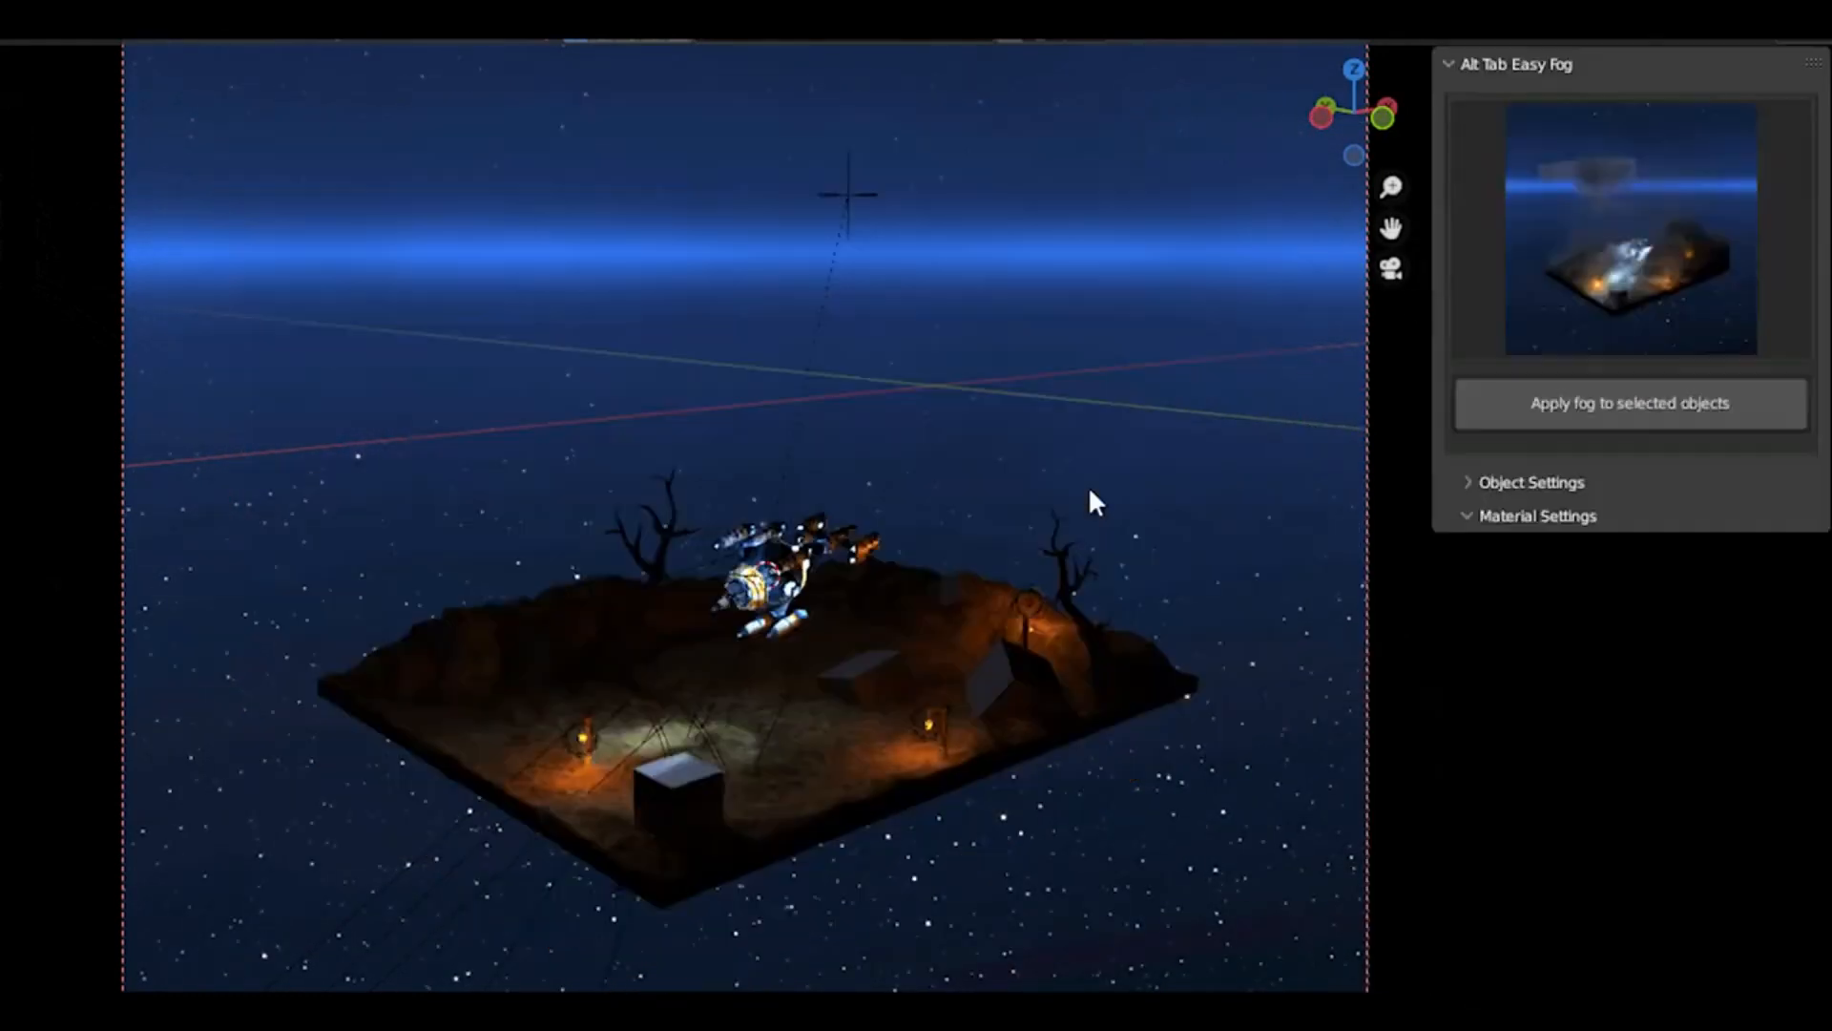
# Apply Alt Tab Easy Fog to the selected island scene objects.
pyautogui.click(1538, 515)
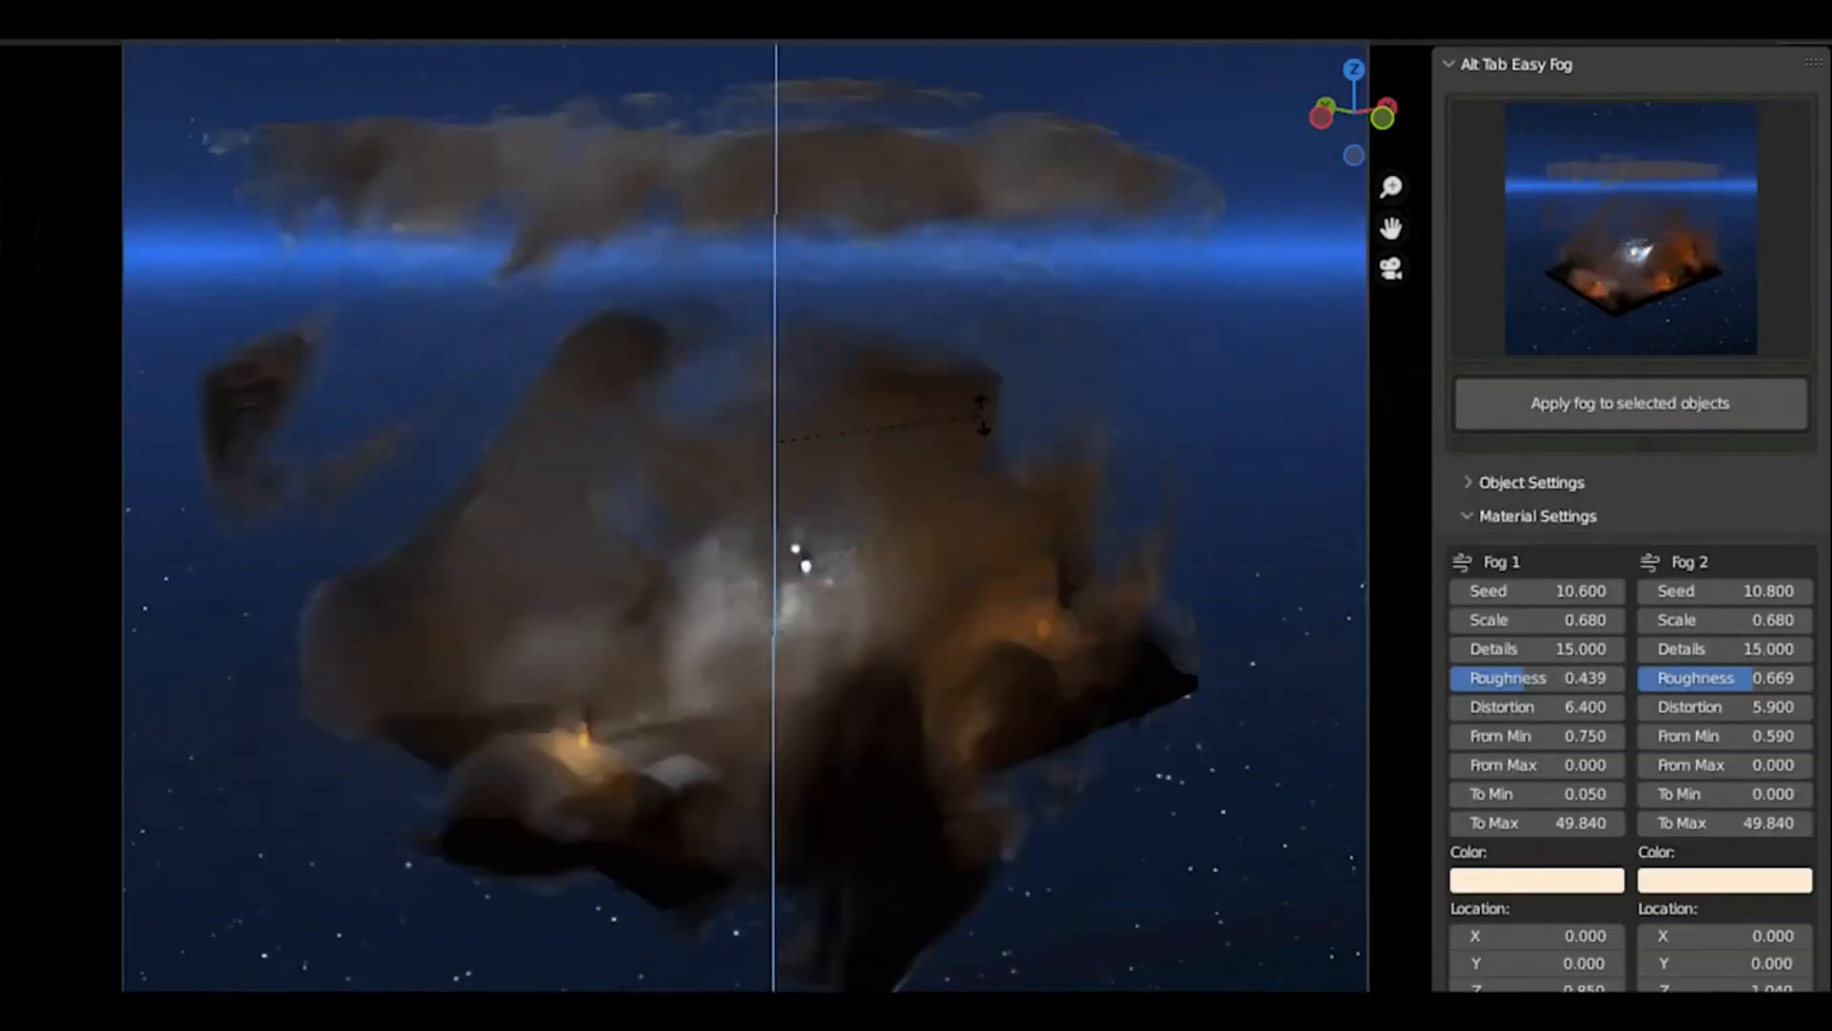
pyautogui.click(1534, 880)
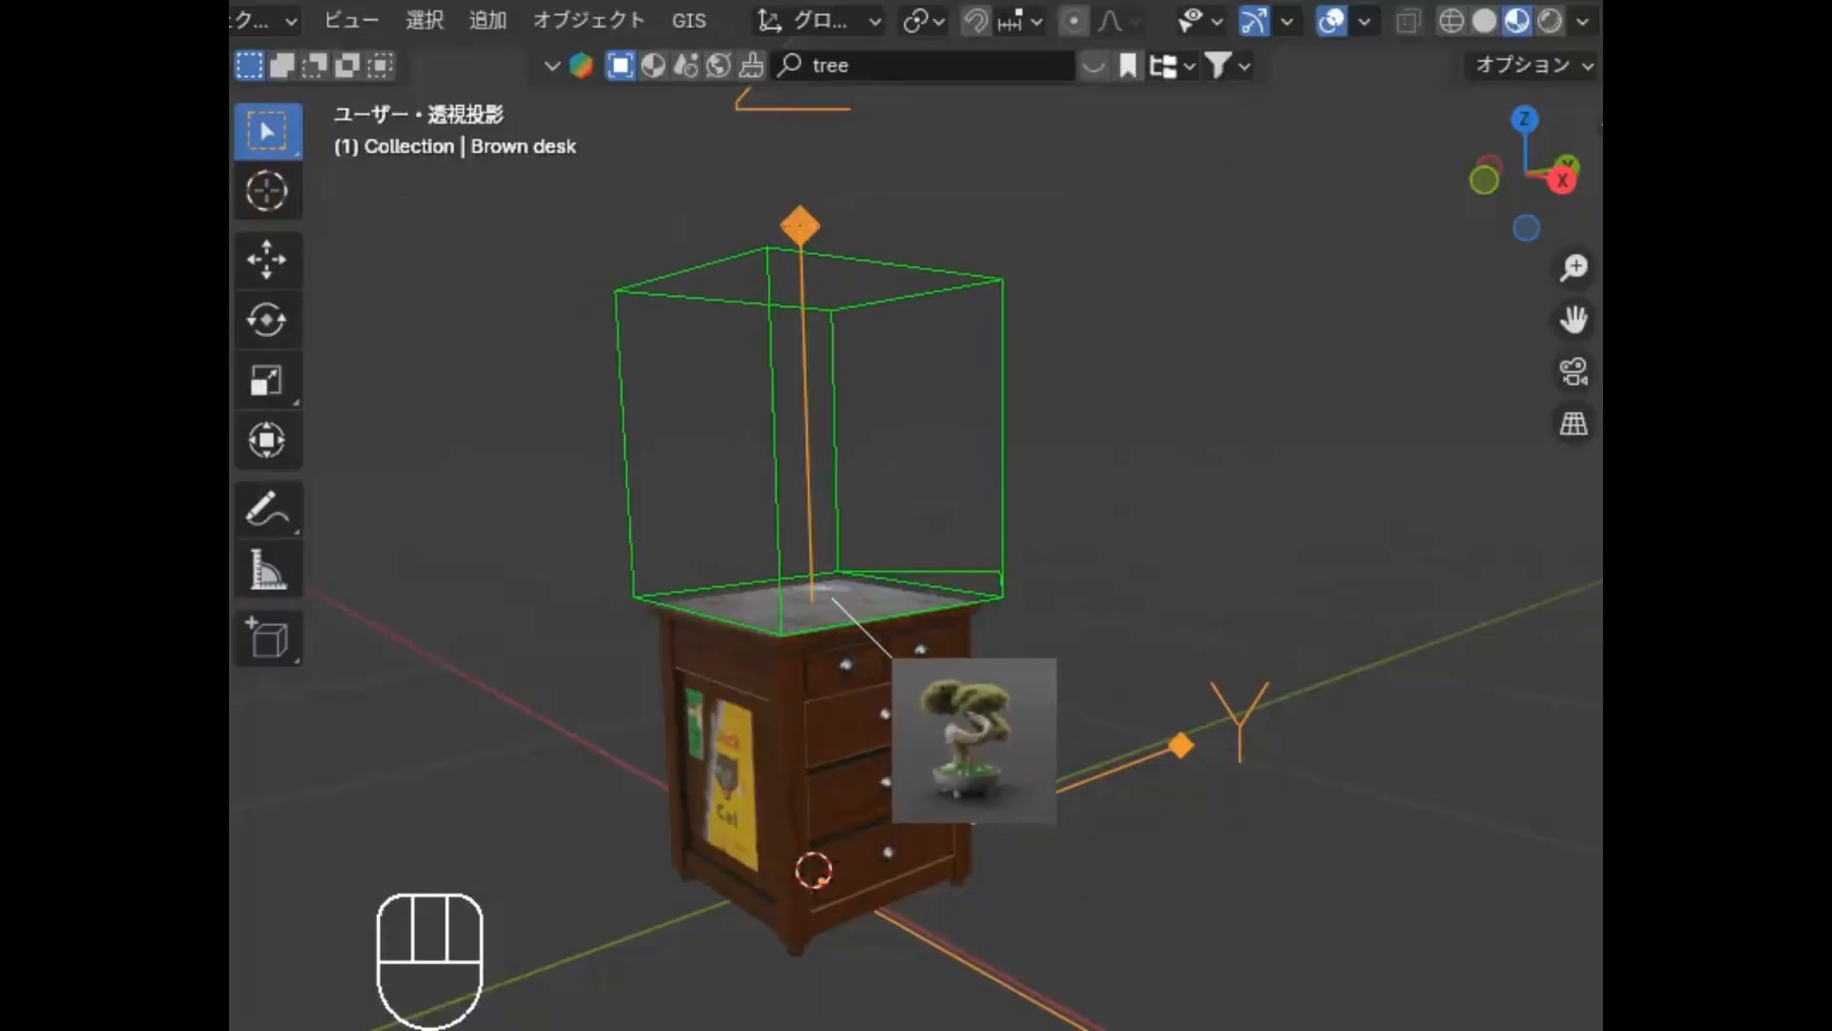
# Drop the bonsai tree asset from the Asset Browser onto the desk top.
pyautogui.click(974, 742)
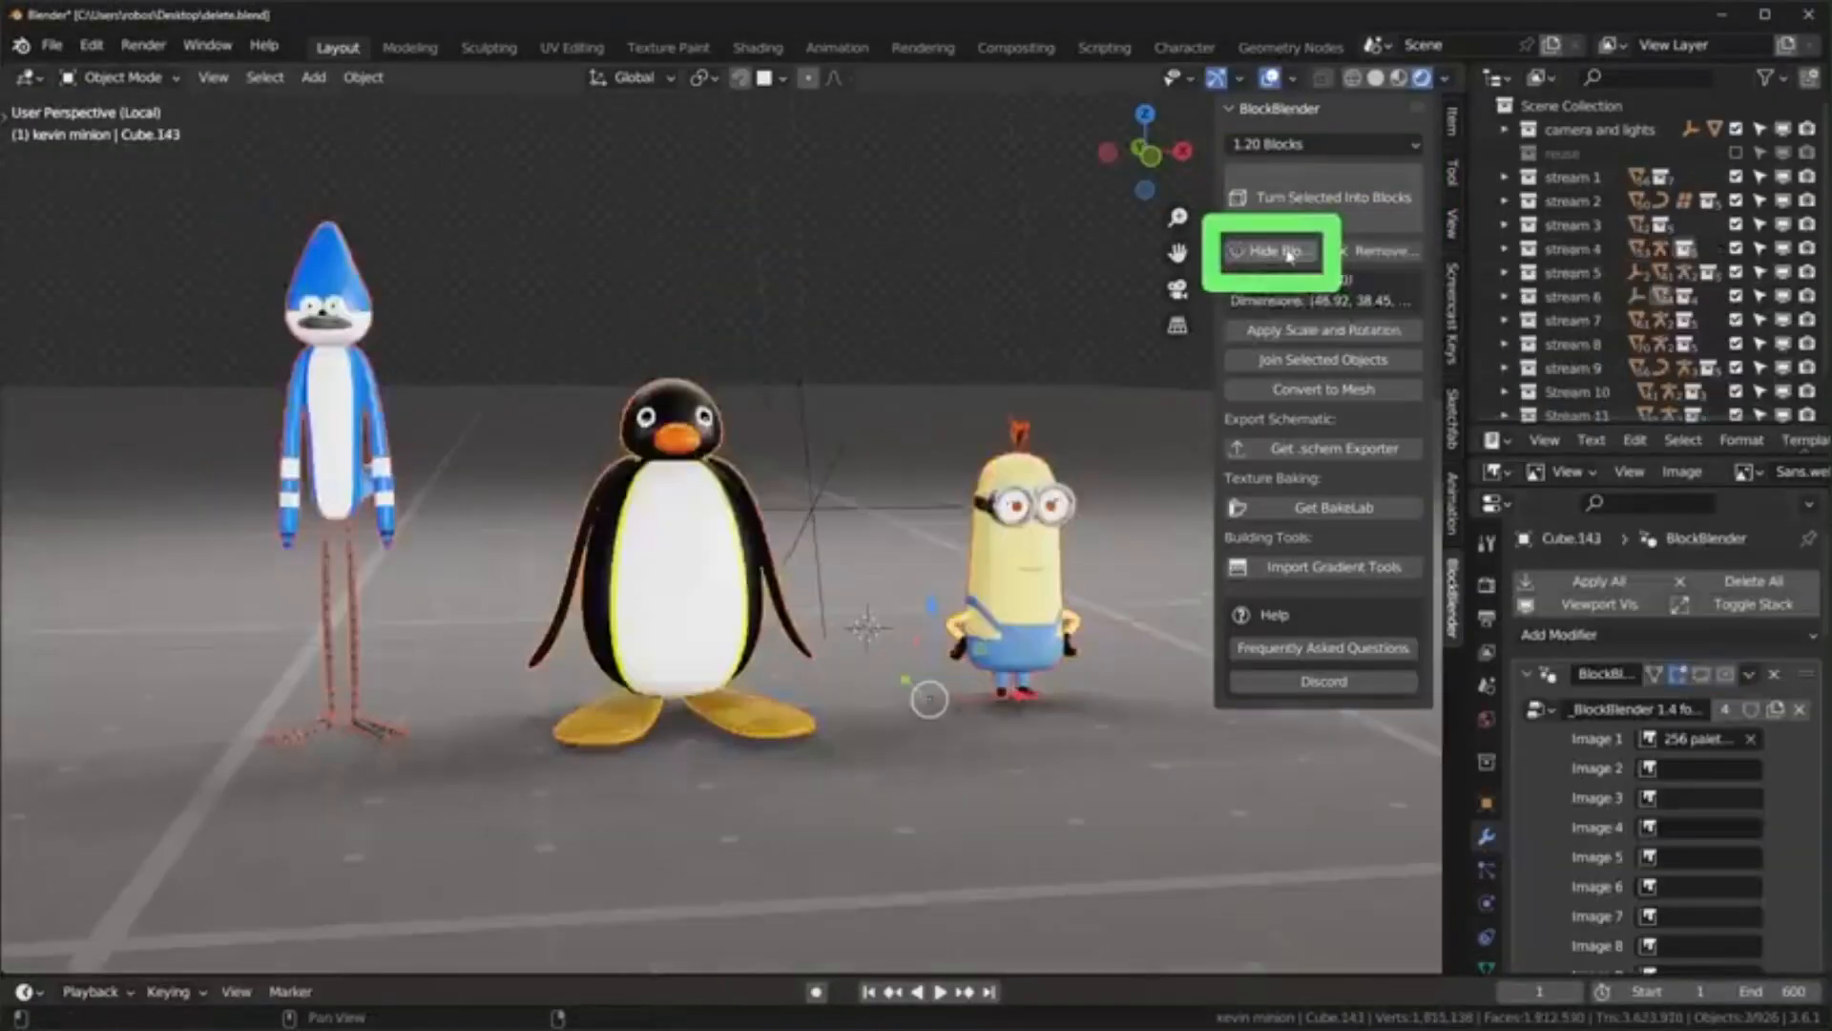
# Toggle Hide Bounds in BlockBlender, view city.png, and open the village file's ground mesh for editing.
pyautogui.click(1272, 250)
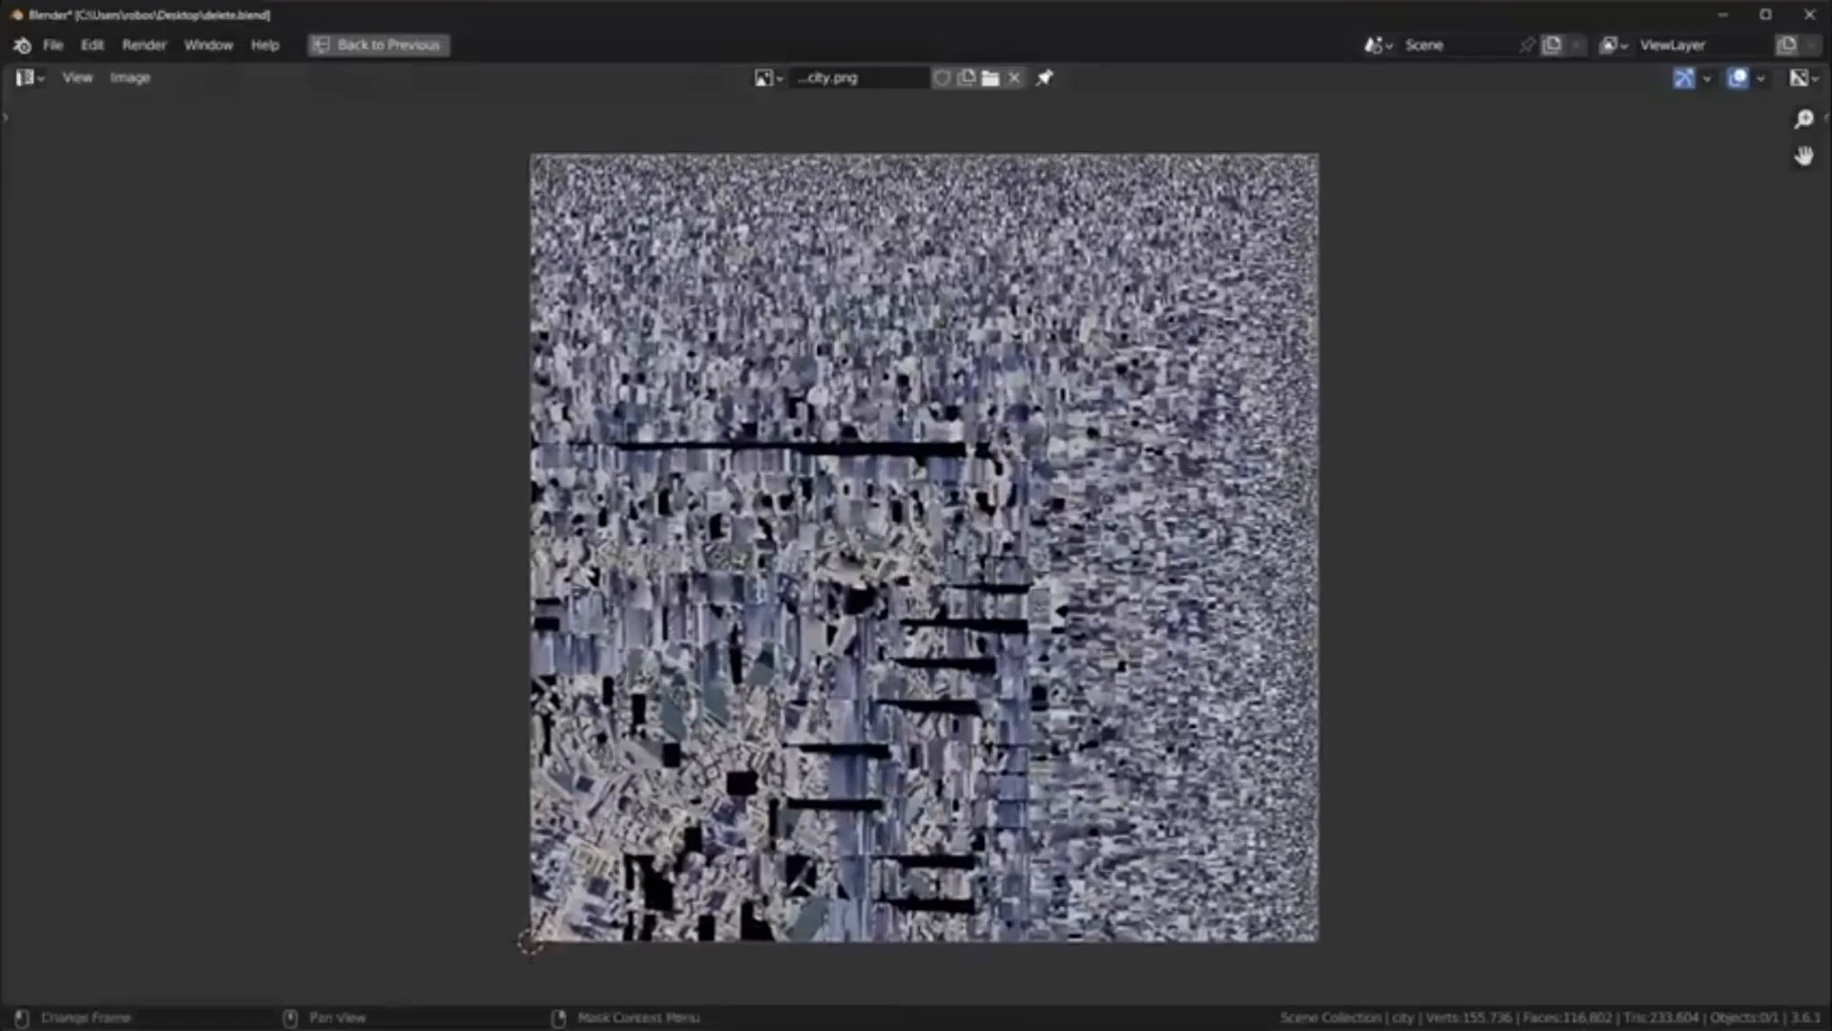
pyautogui.click(378, 44)
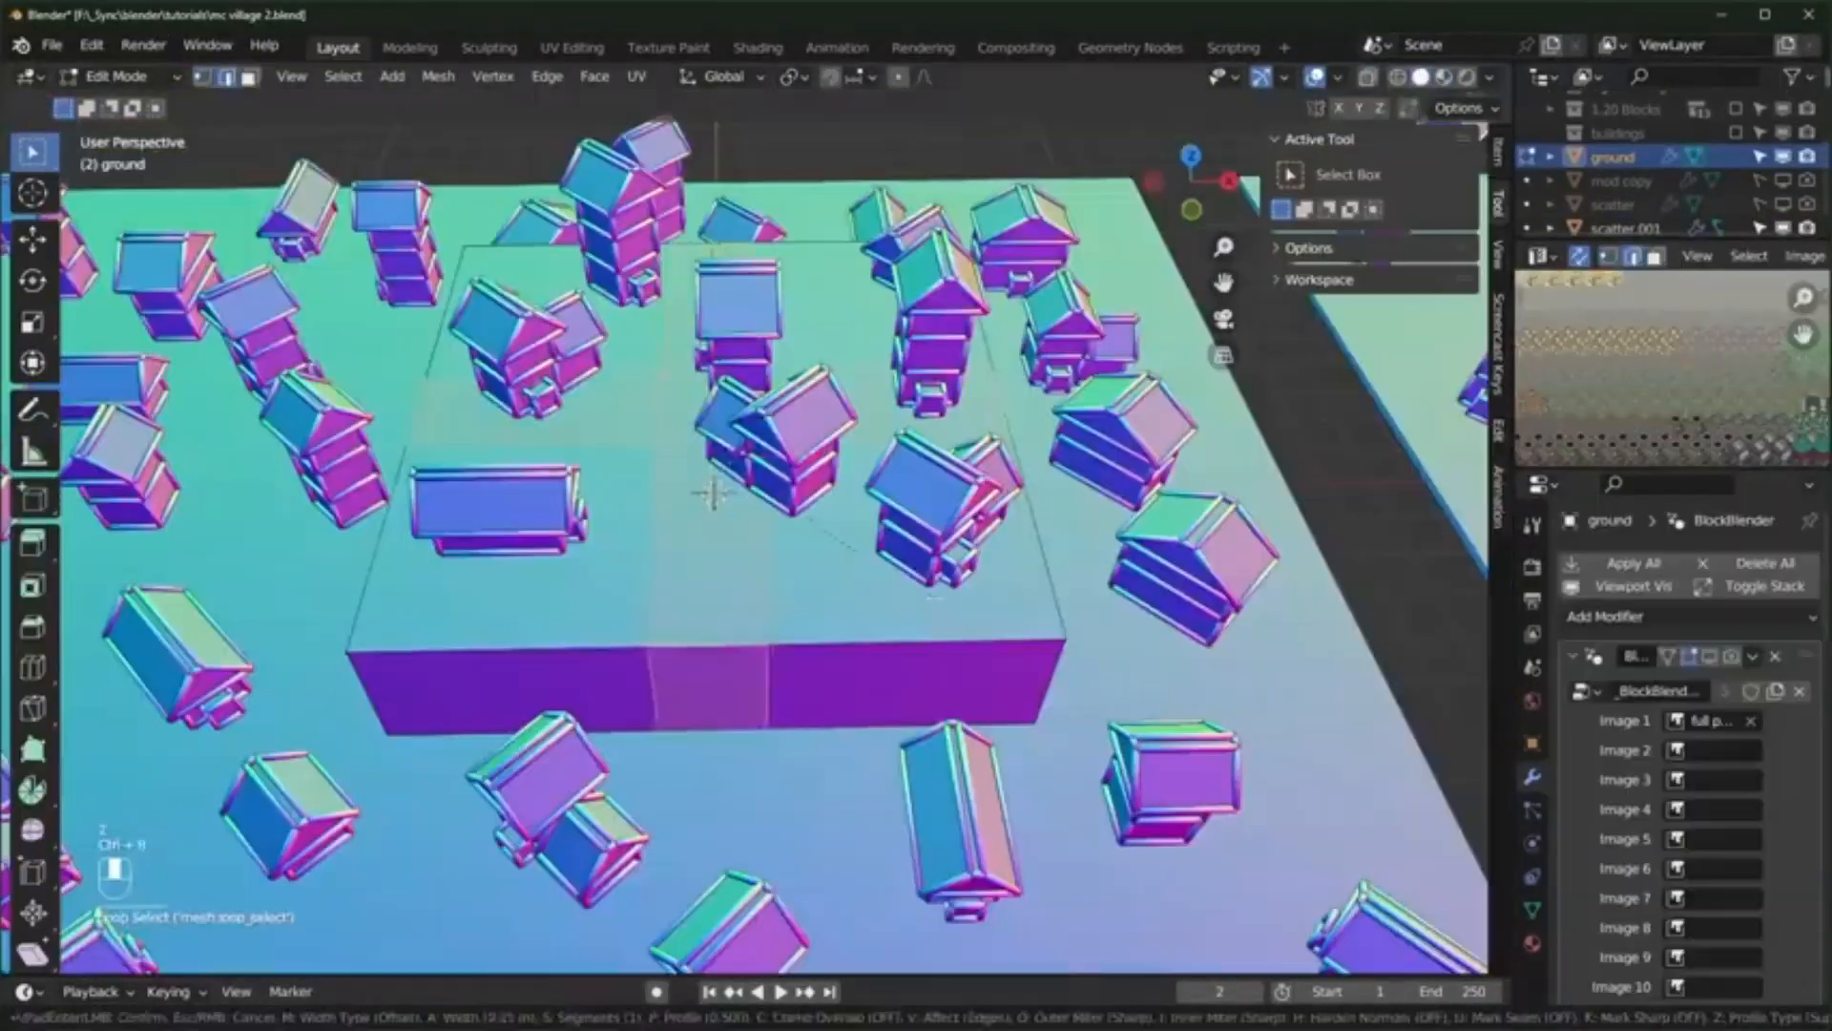
pyautogui.click(1128, 45)
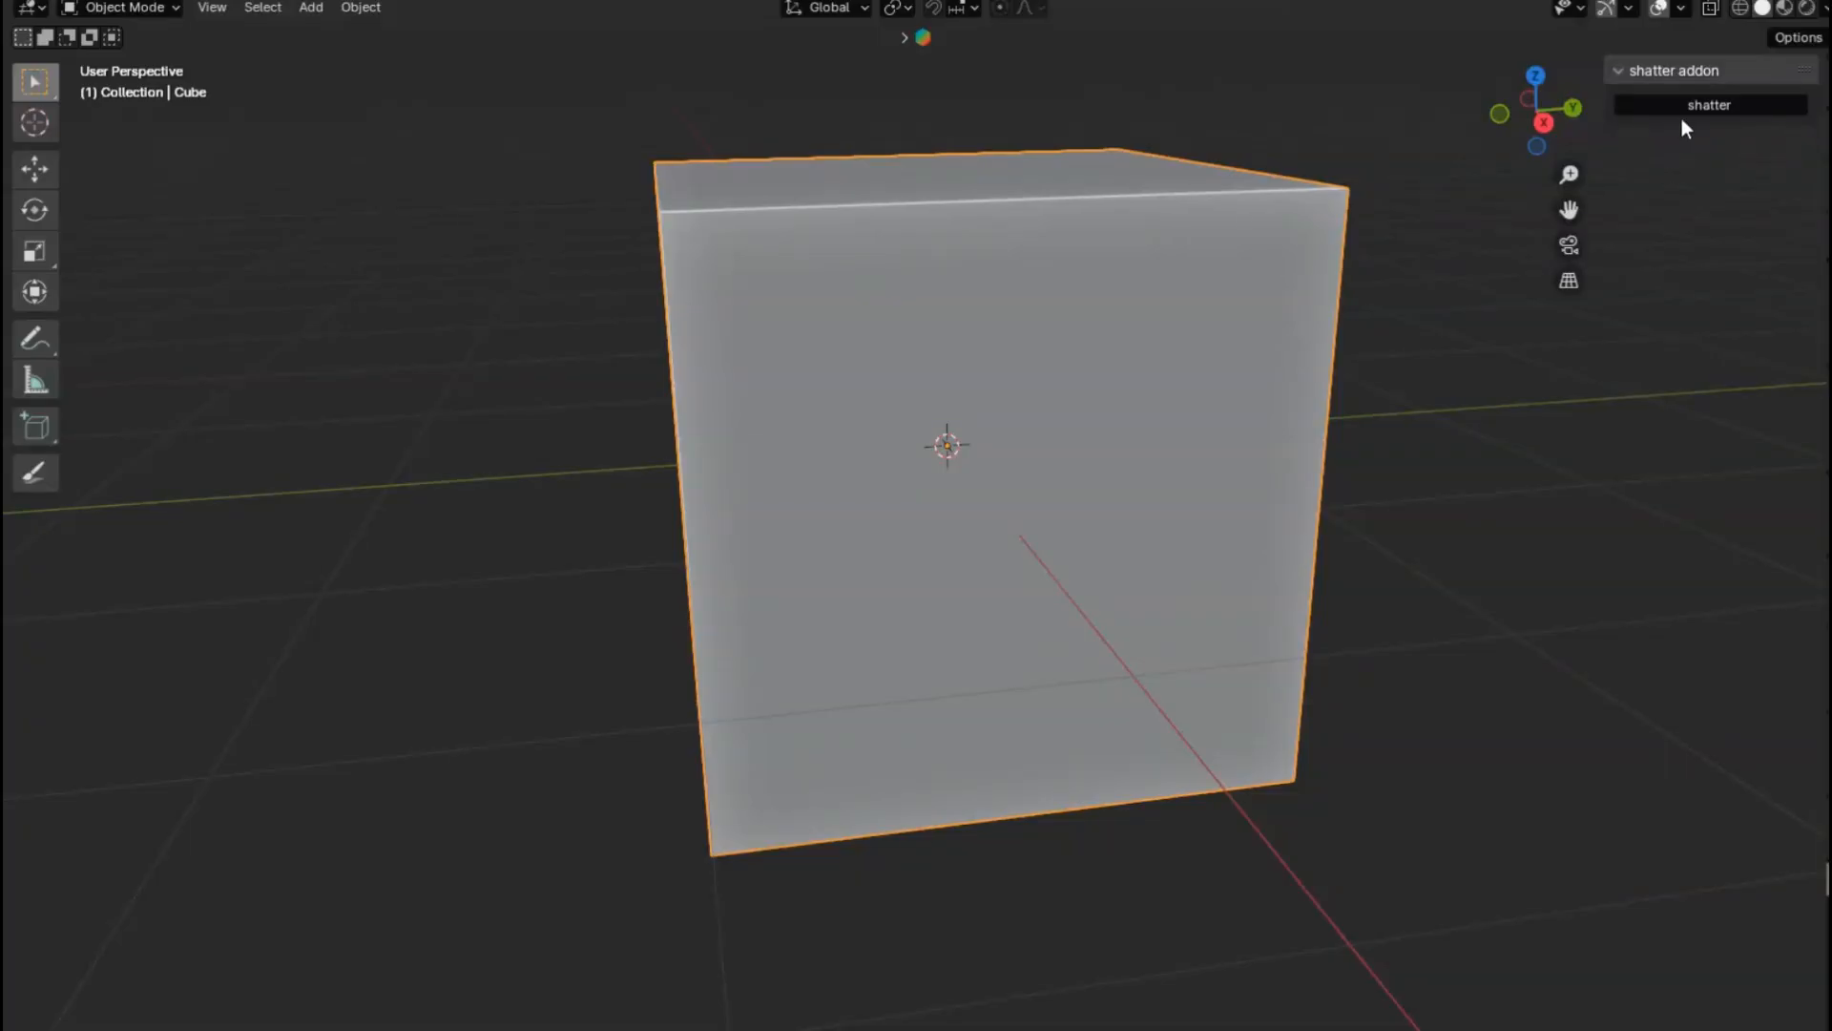
# Shatter the cube into fragments and extrude a top face upward into a taller column.
pyautogui.click(1706, 103)
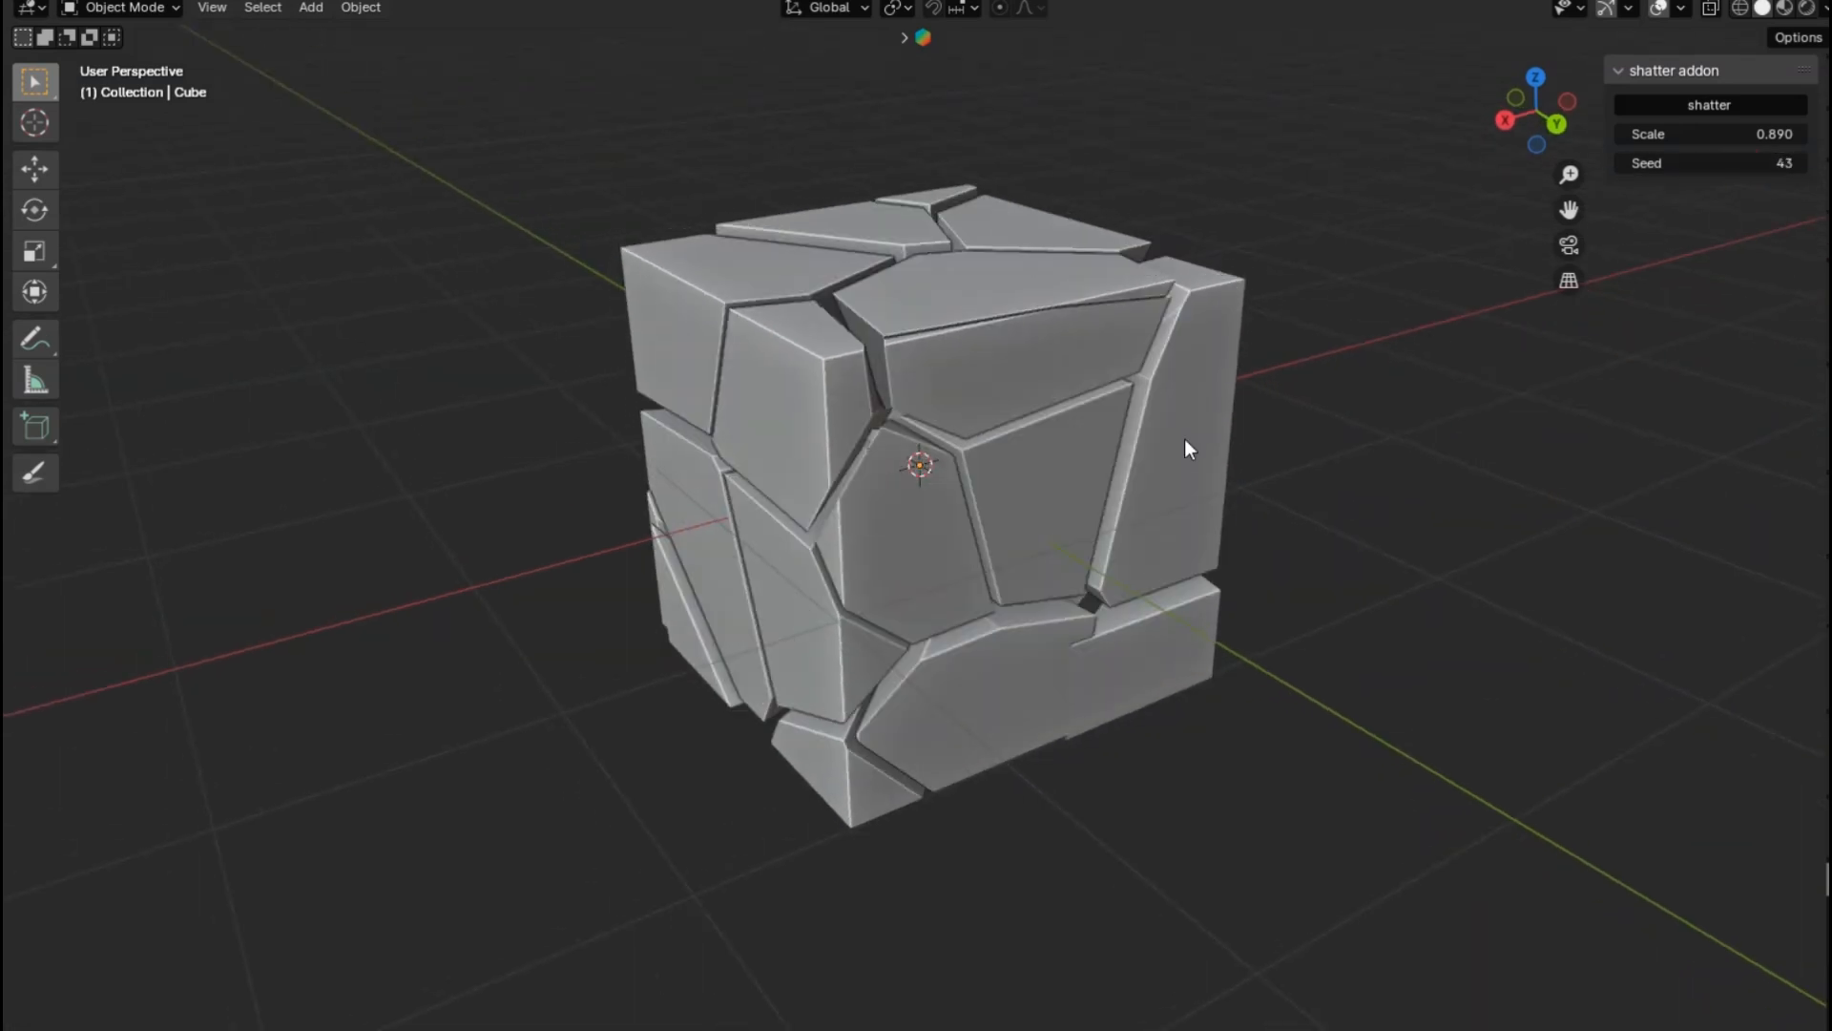
pyautogui.press('Tab')
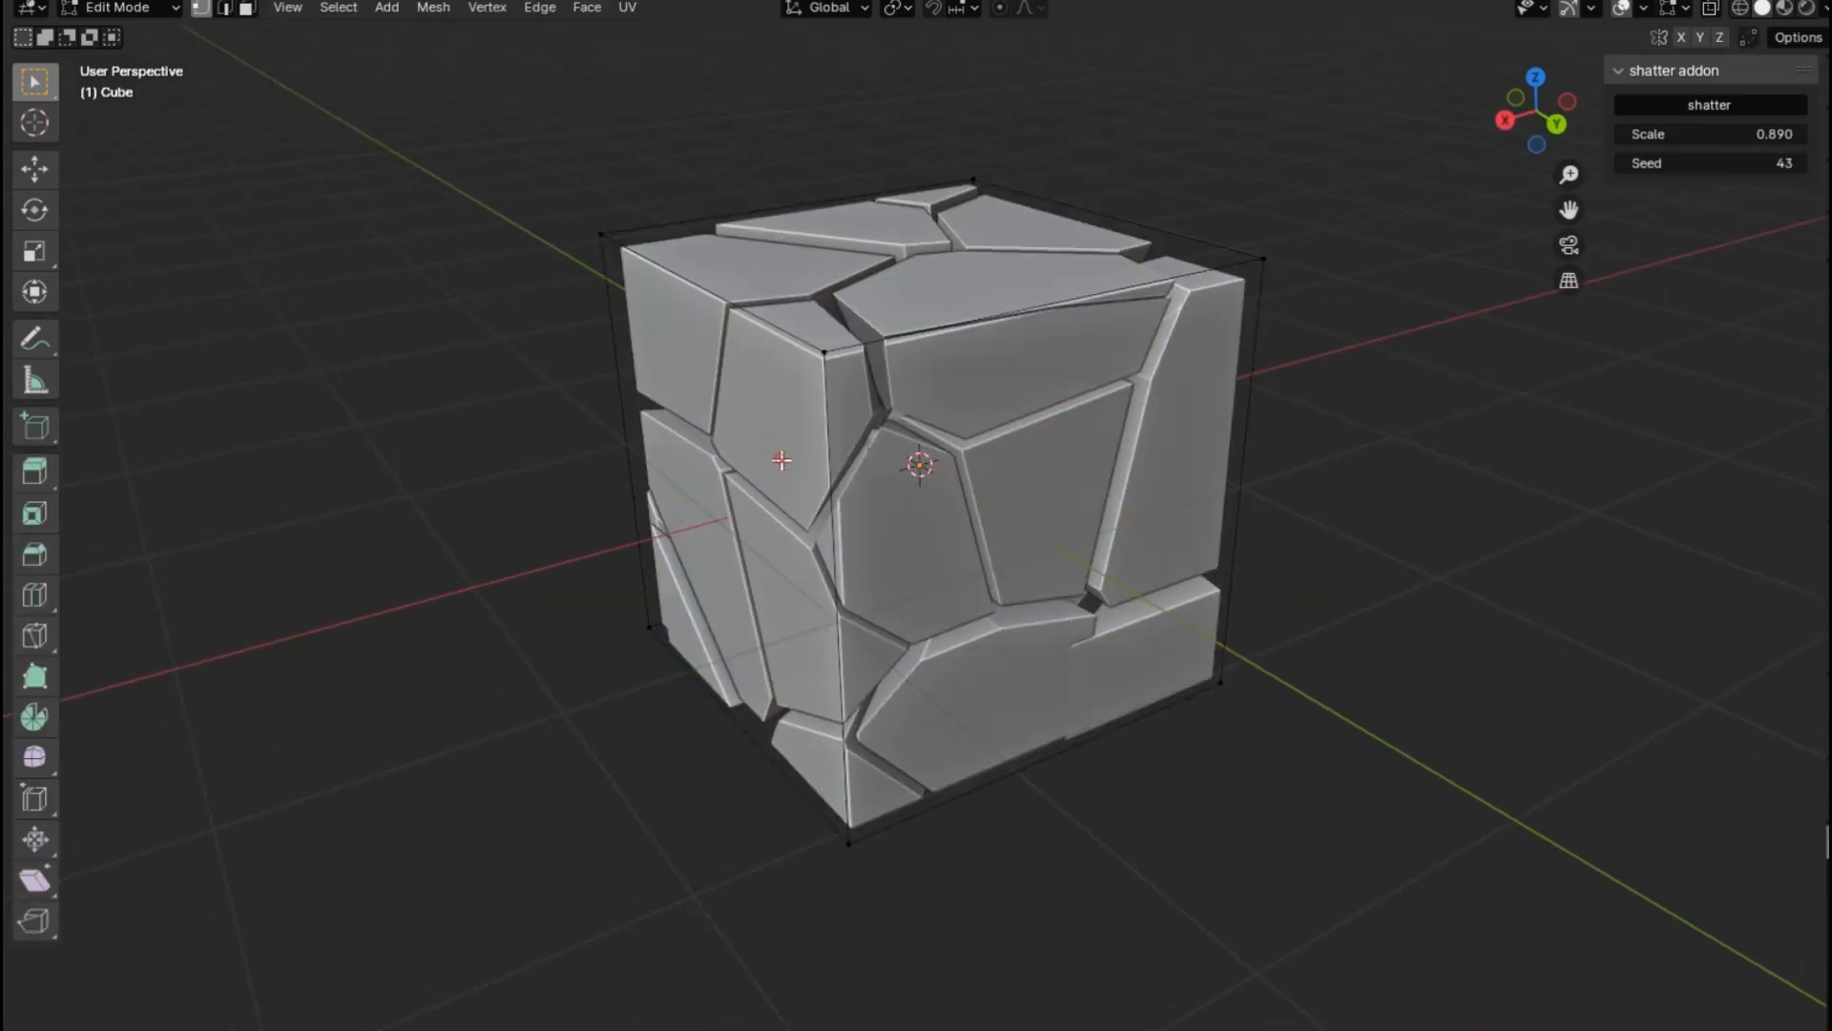
pyautogui.click(765, 481)
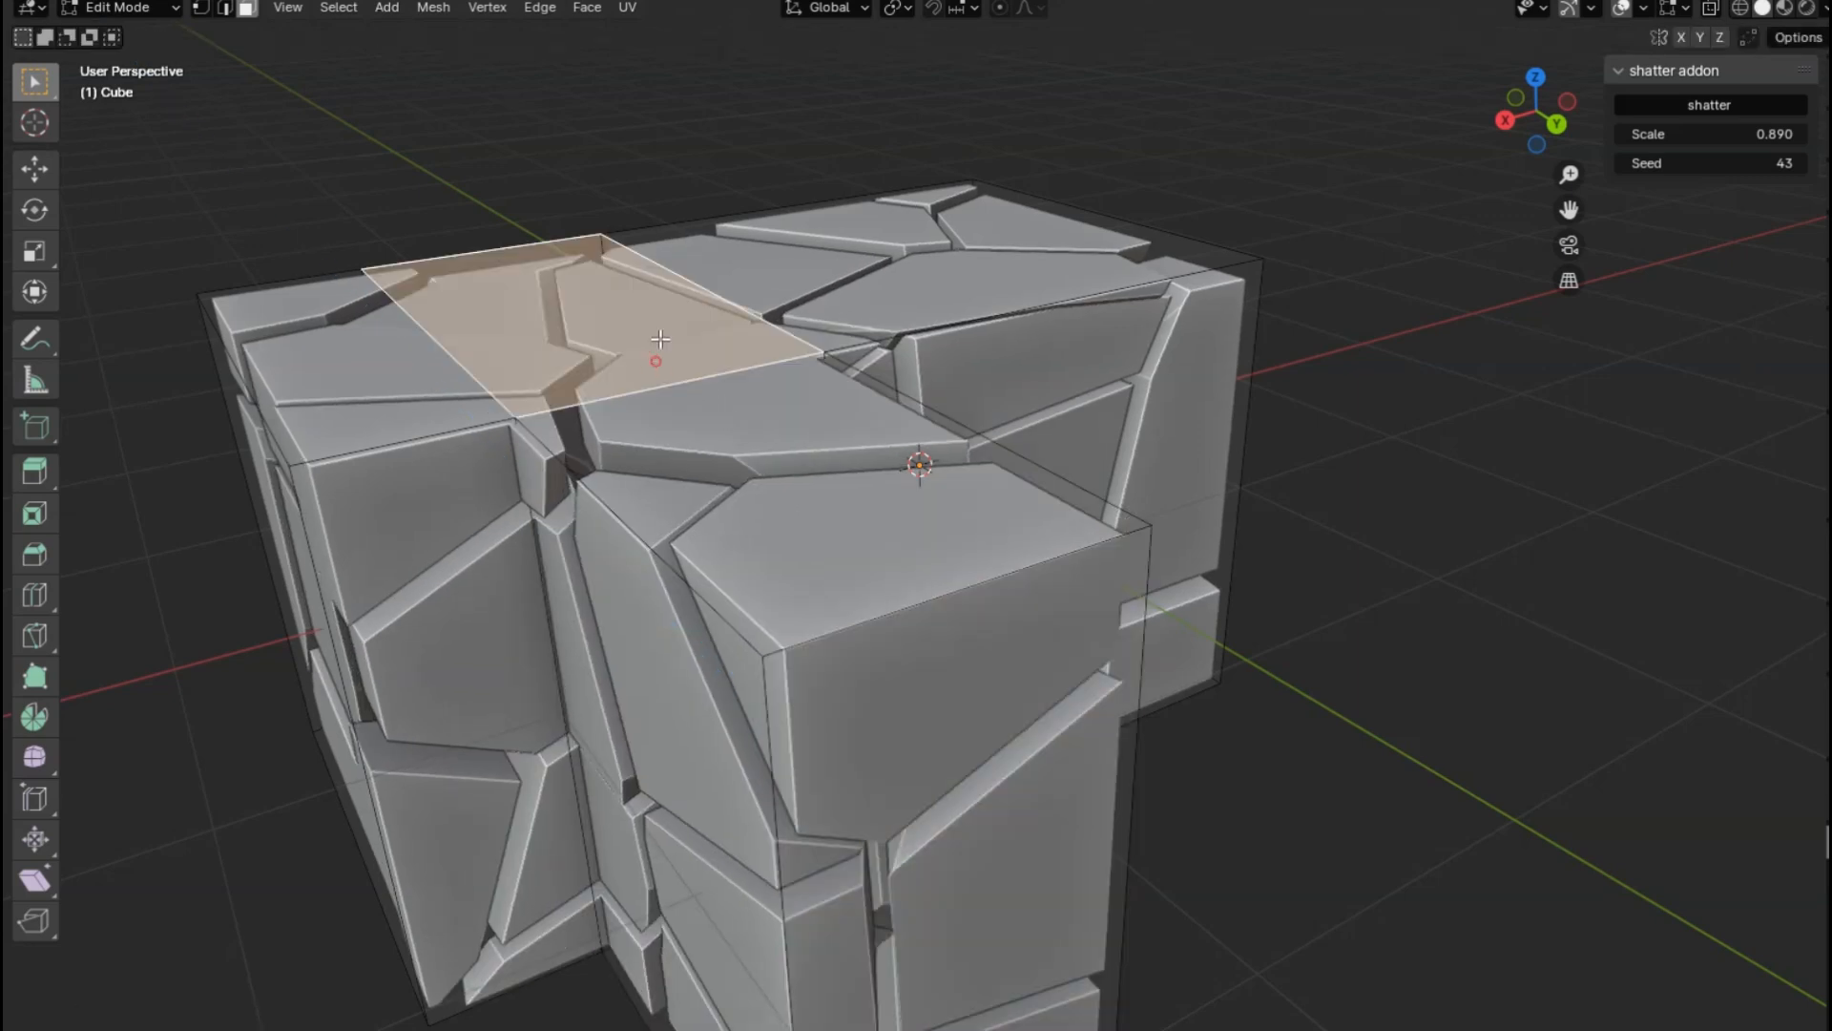
pyautogui.moveTo(798, 164)
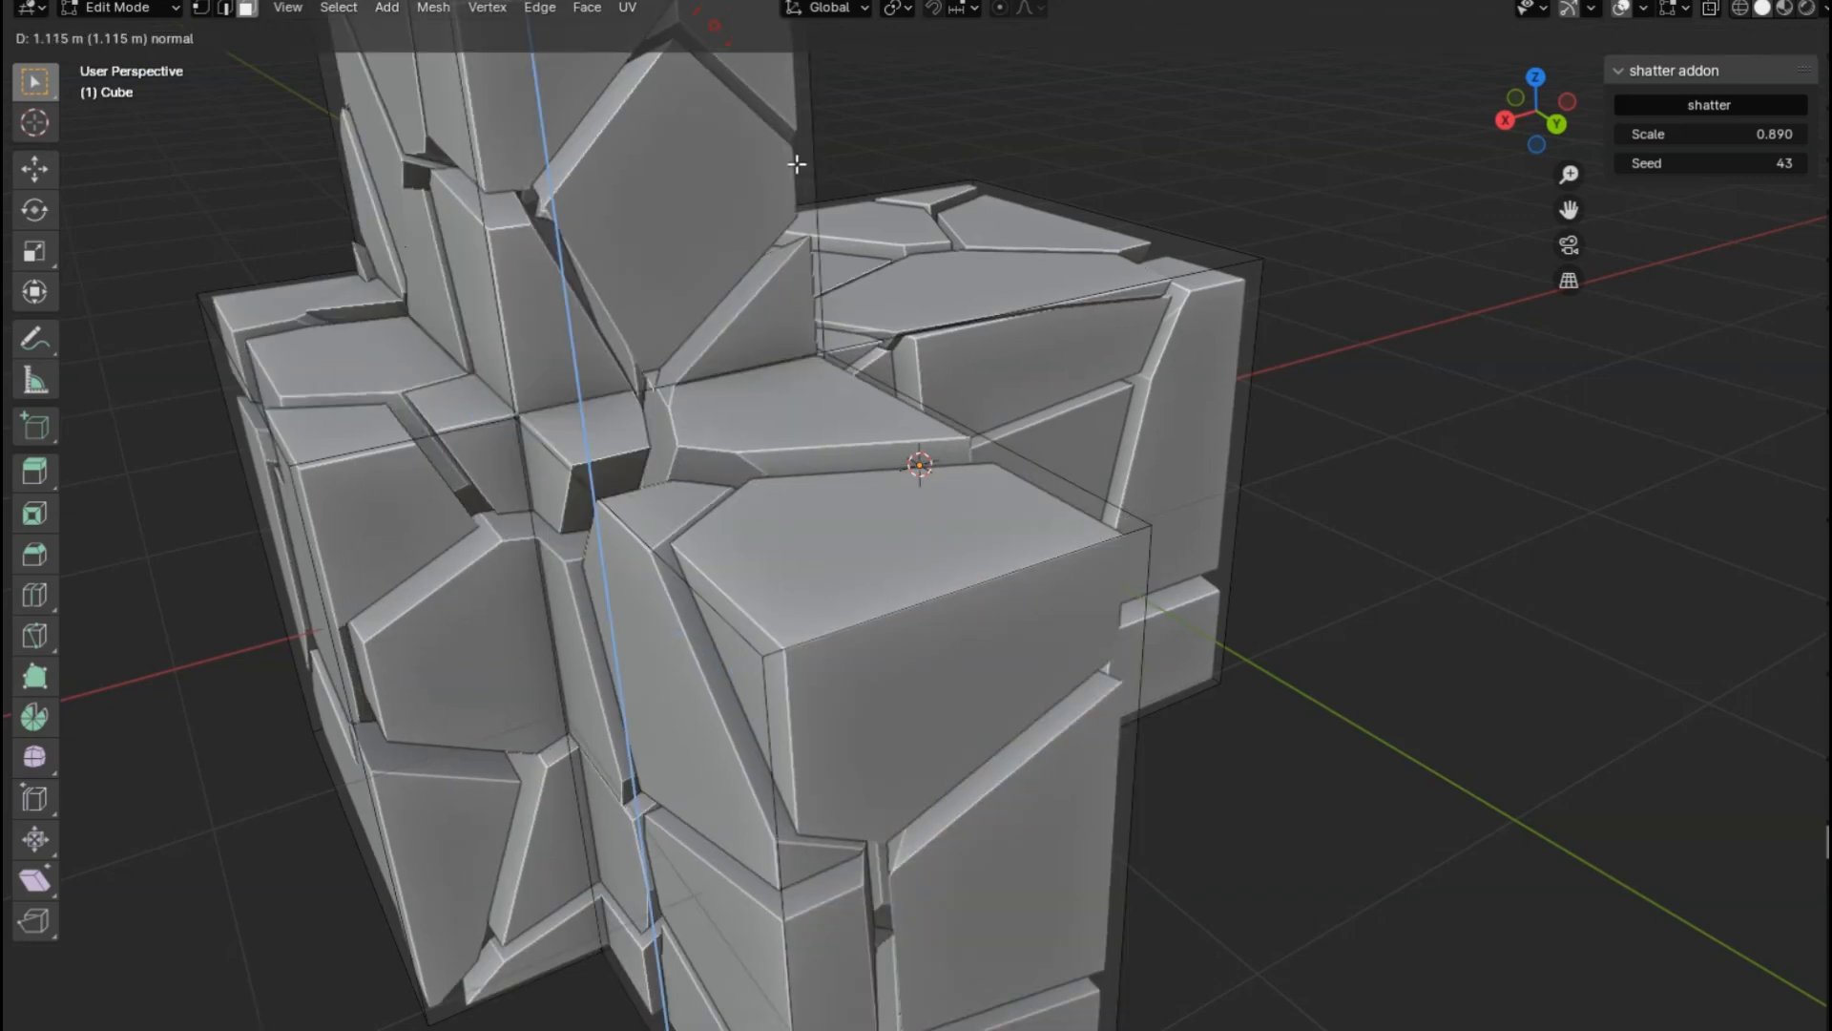
pyautogui.press('Tab')
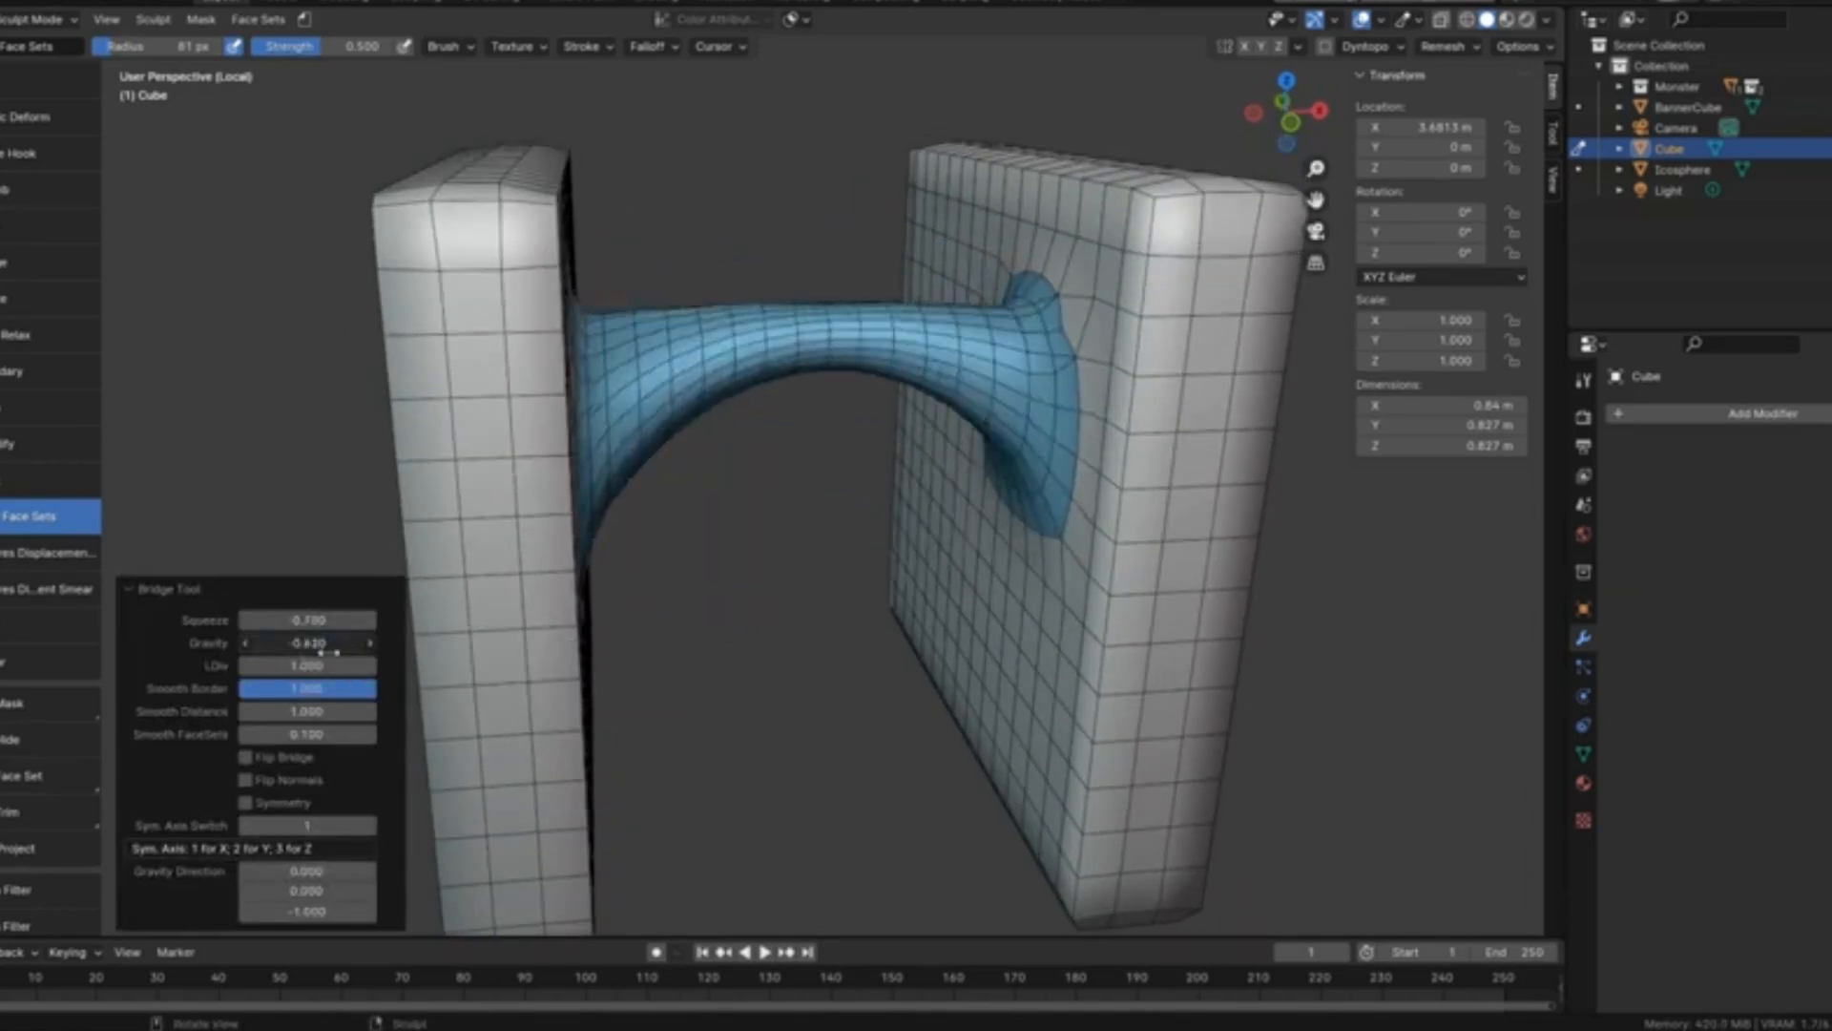
# Set Bridge Tool Gravity to 0.950 with Flip Normals, then select the Gravity Direction group input.
pyautogui.moveTo(304, 643); pyautogui.dragTo(332, 643)
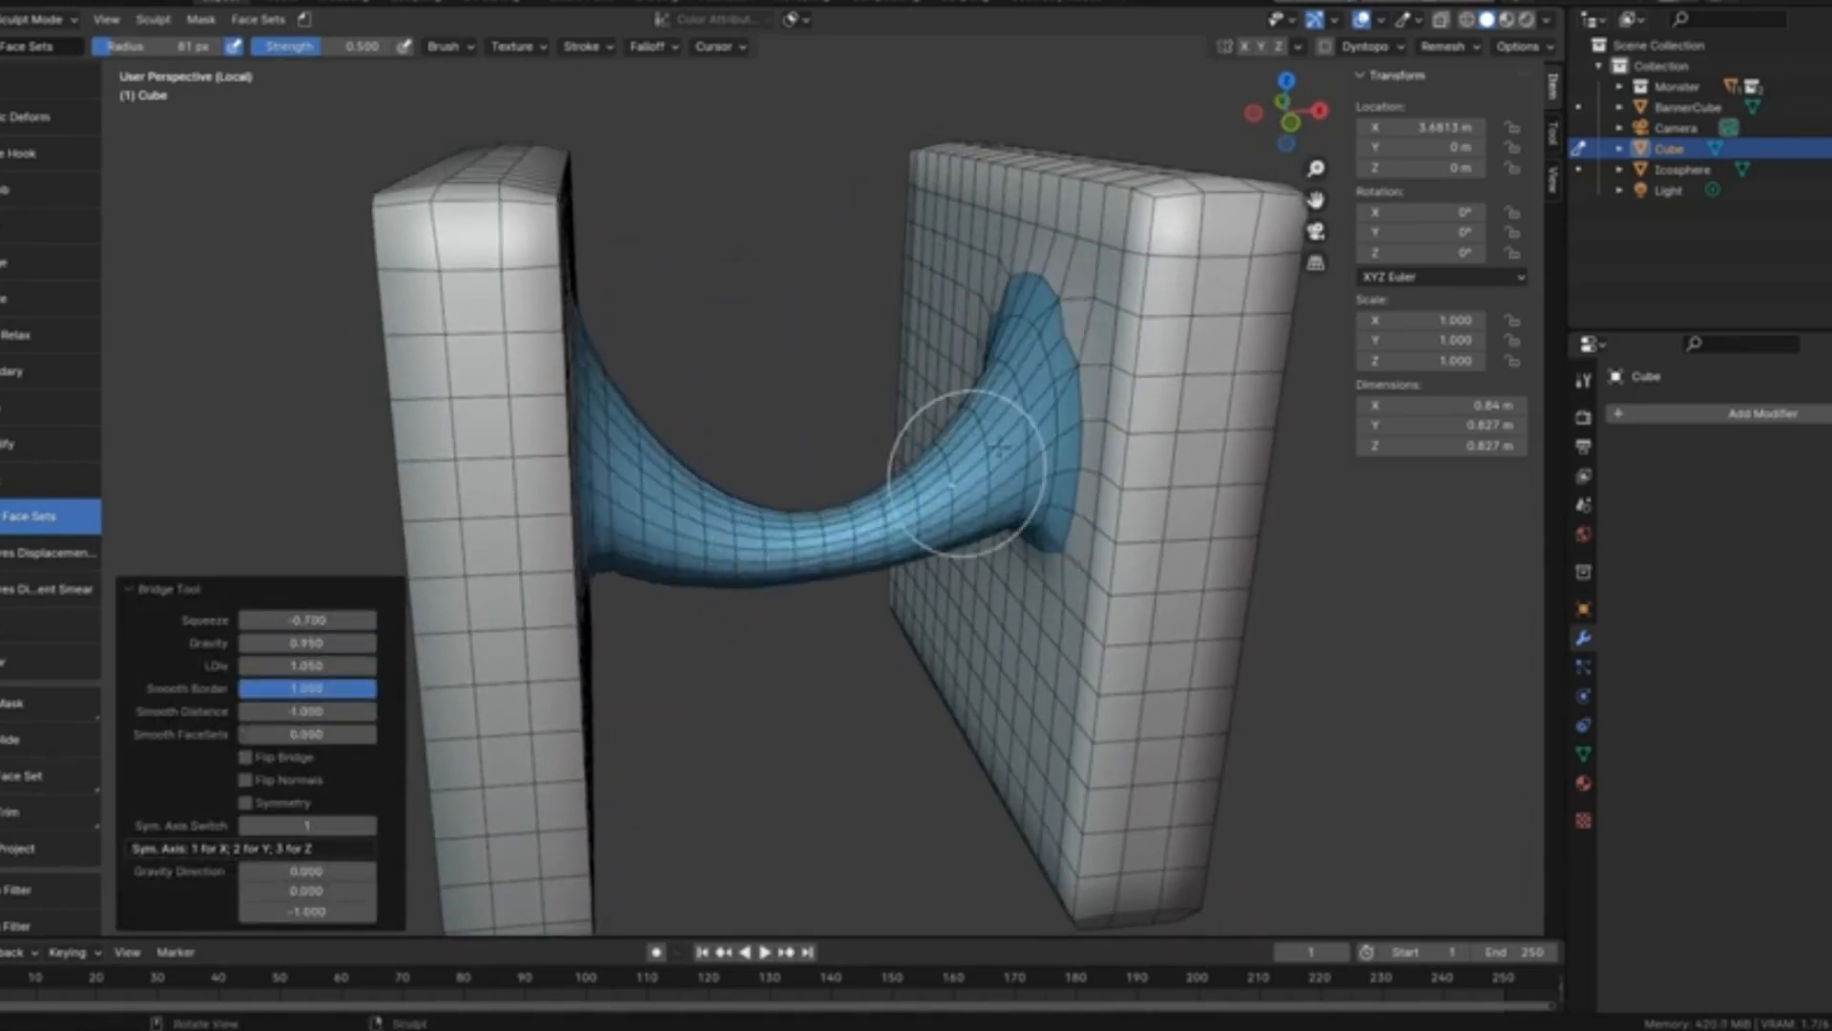
pyautogui.click(246, 779)
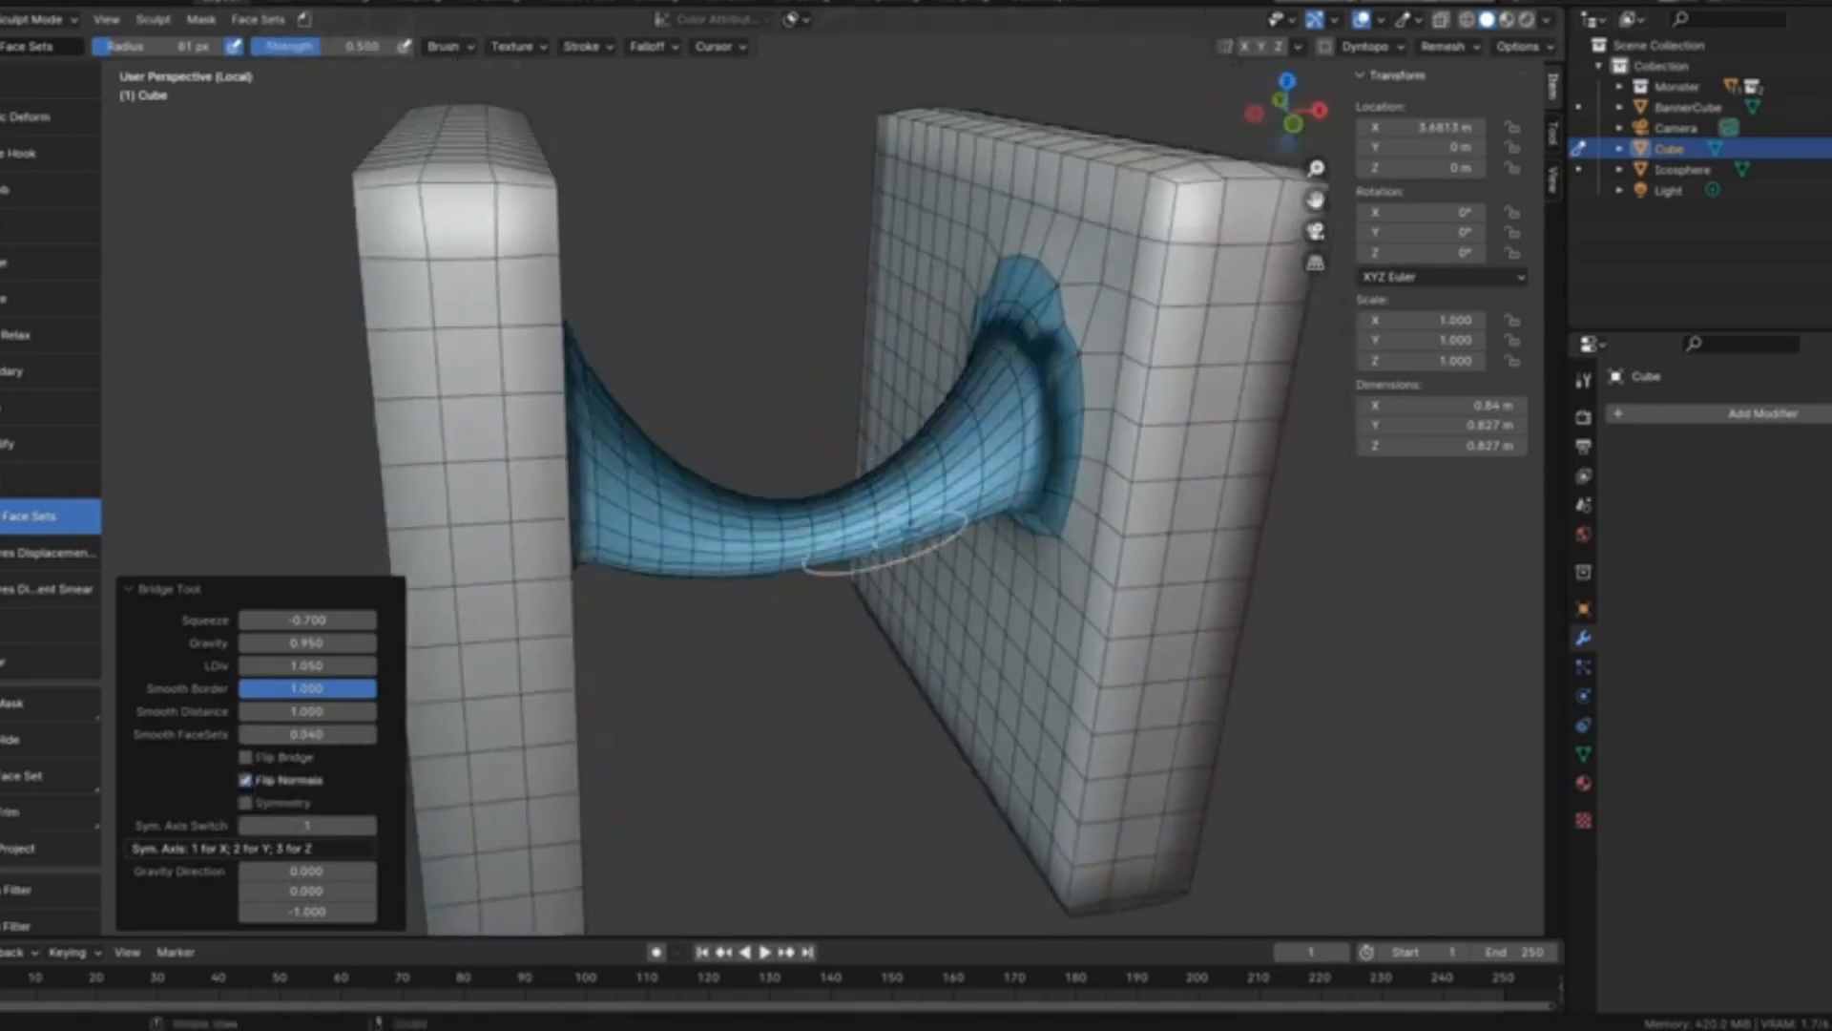
pyautogui.click(246, 779)
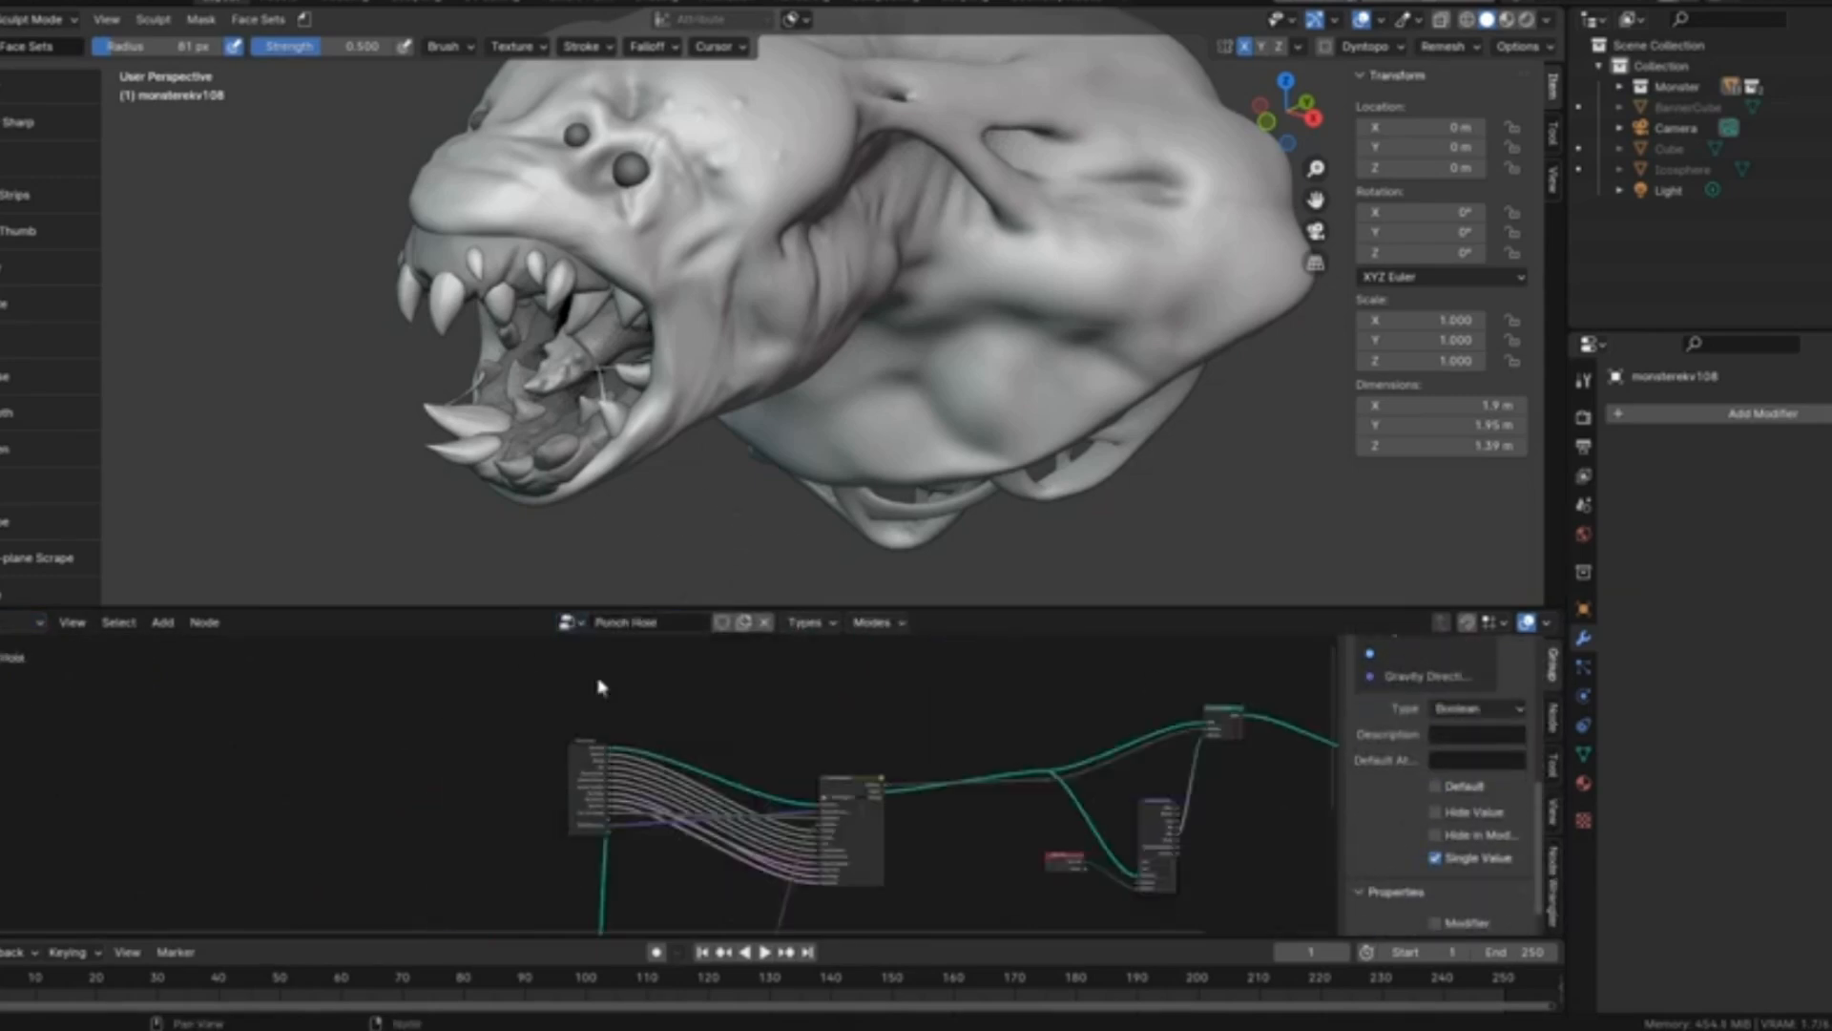
pyautogui.click(1425, 697)
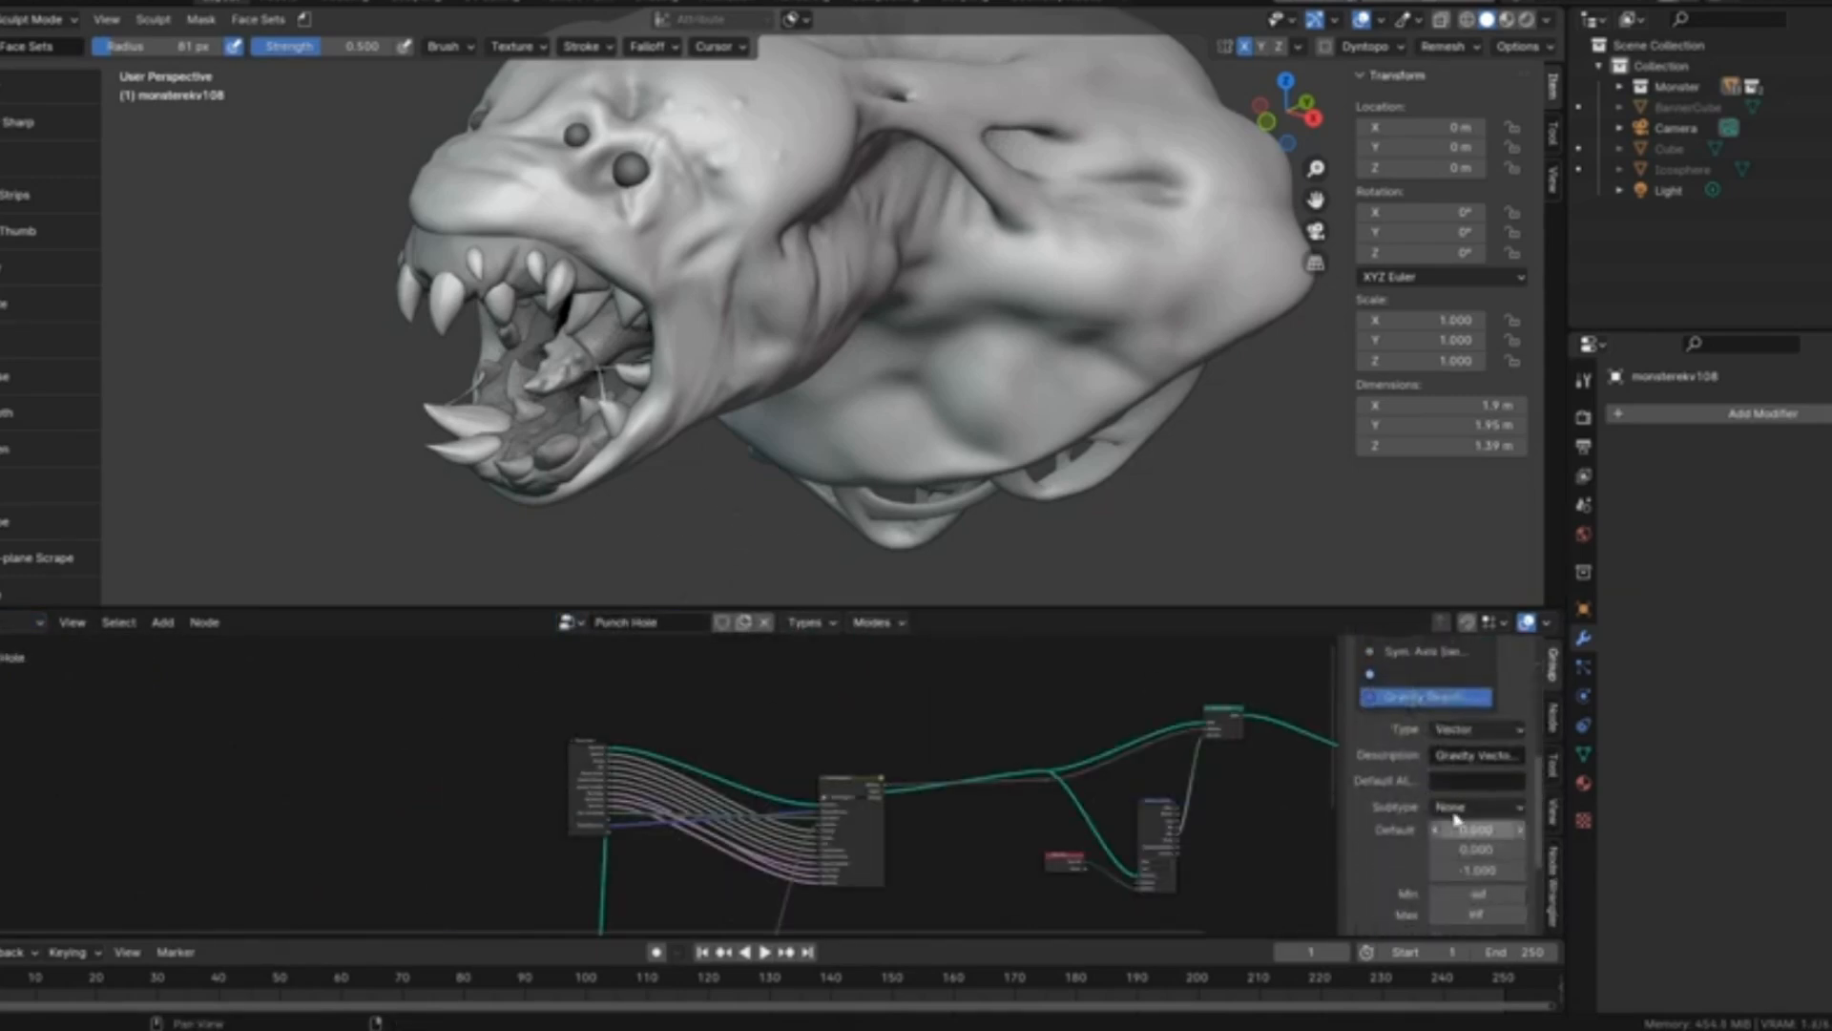